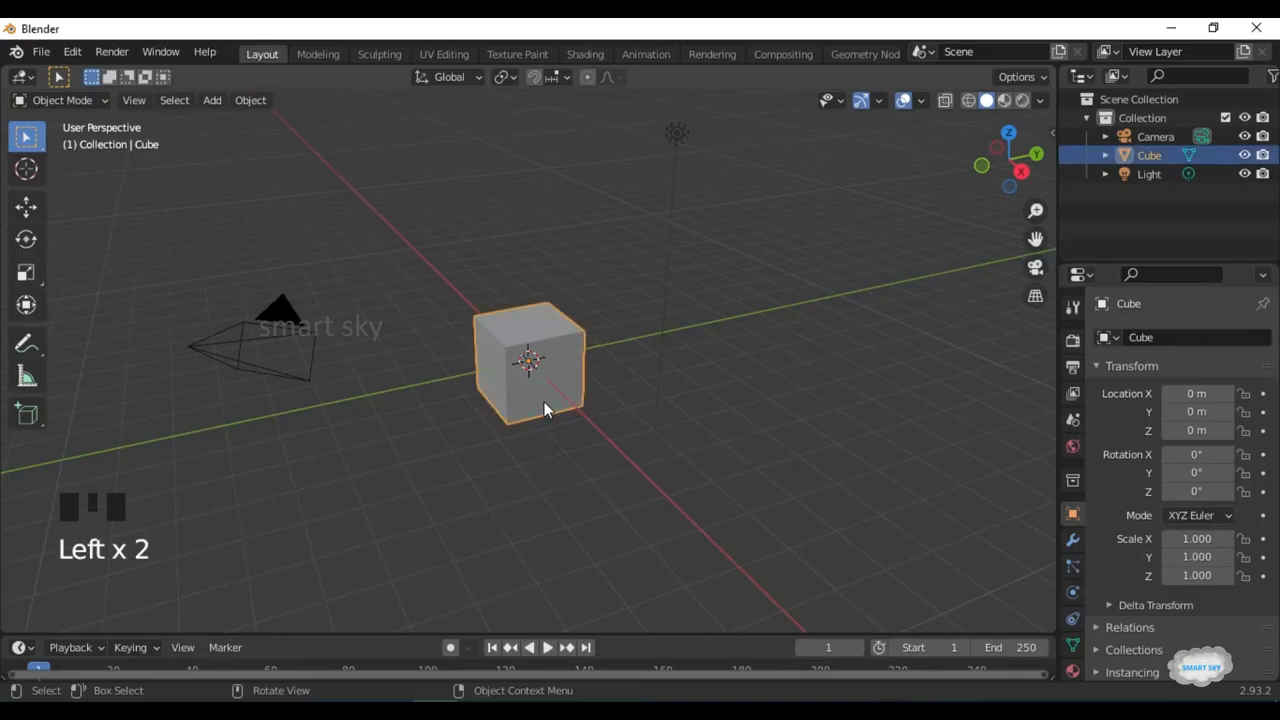
# Delete the default cube, add a UV sphere, and view it from the front.
pyautogui.press('x')
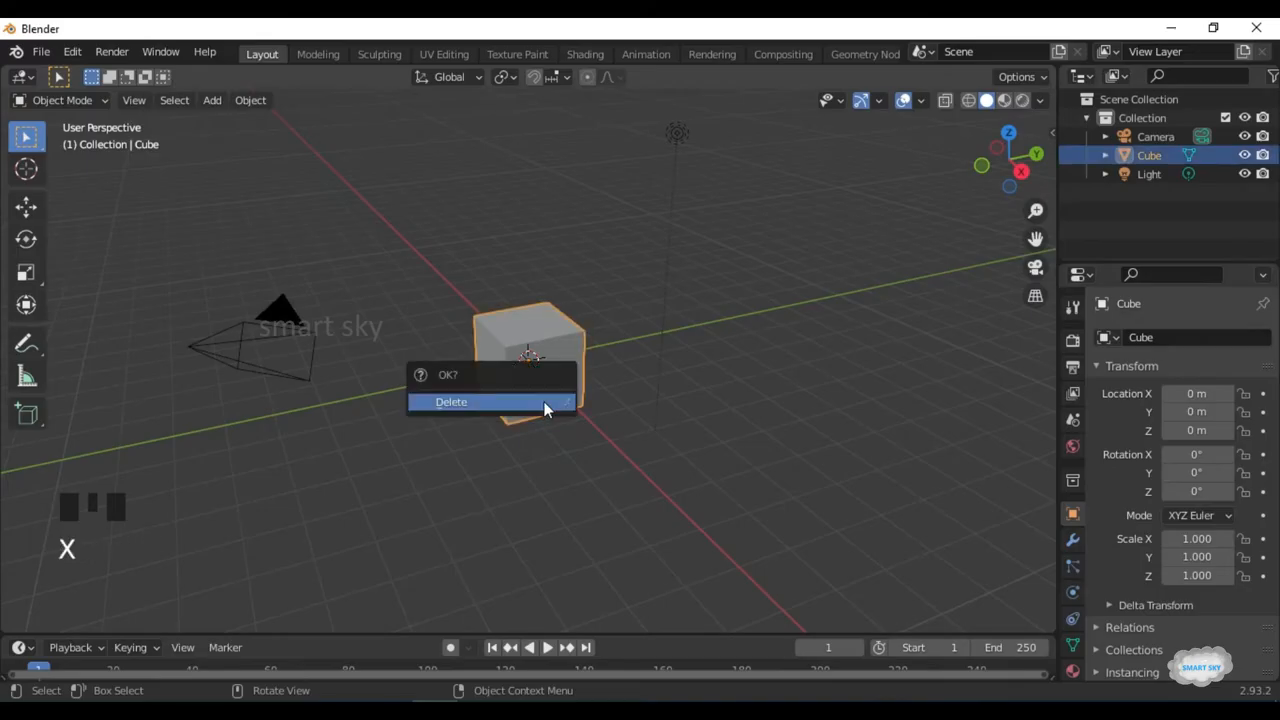
pyautogui.click(451, 401)
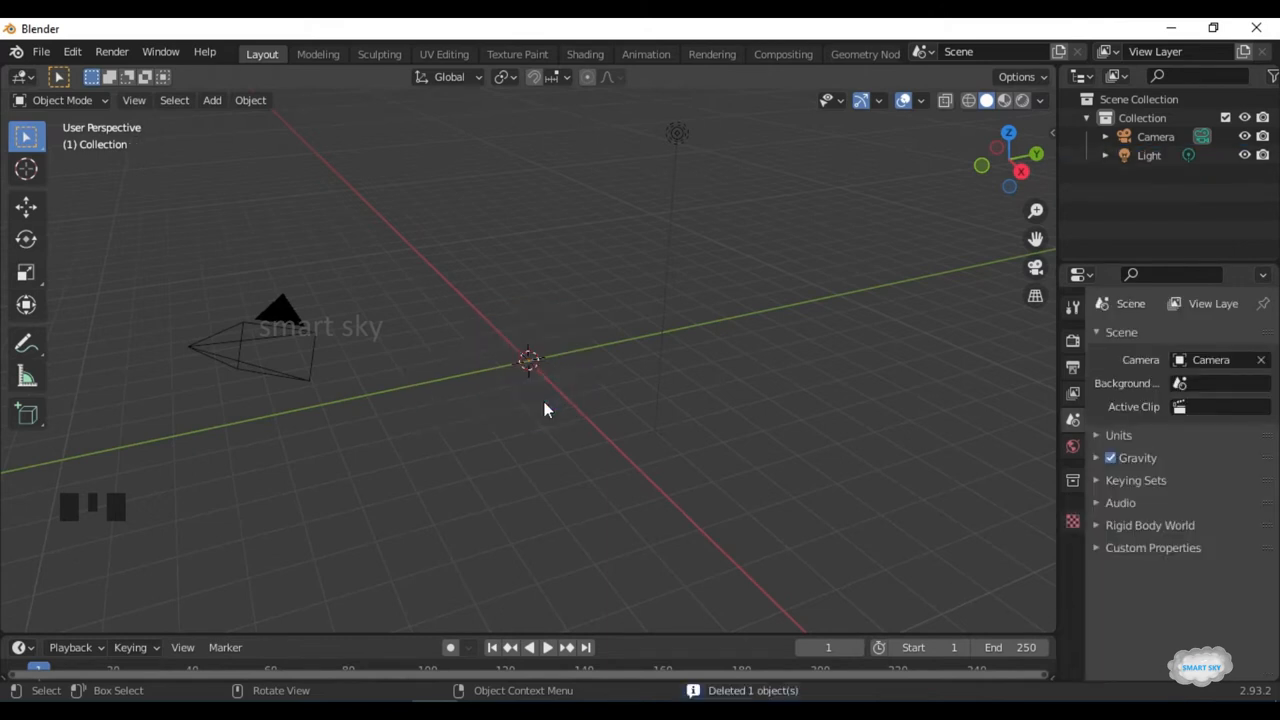
pyautogui.press('shift+a')
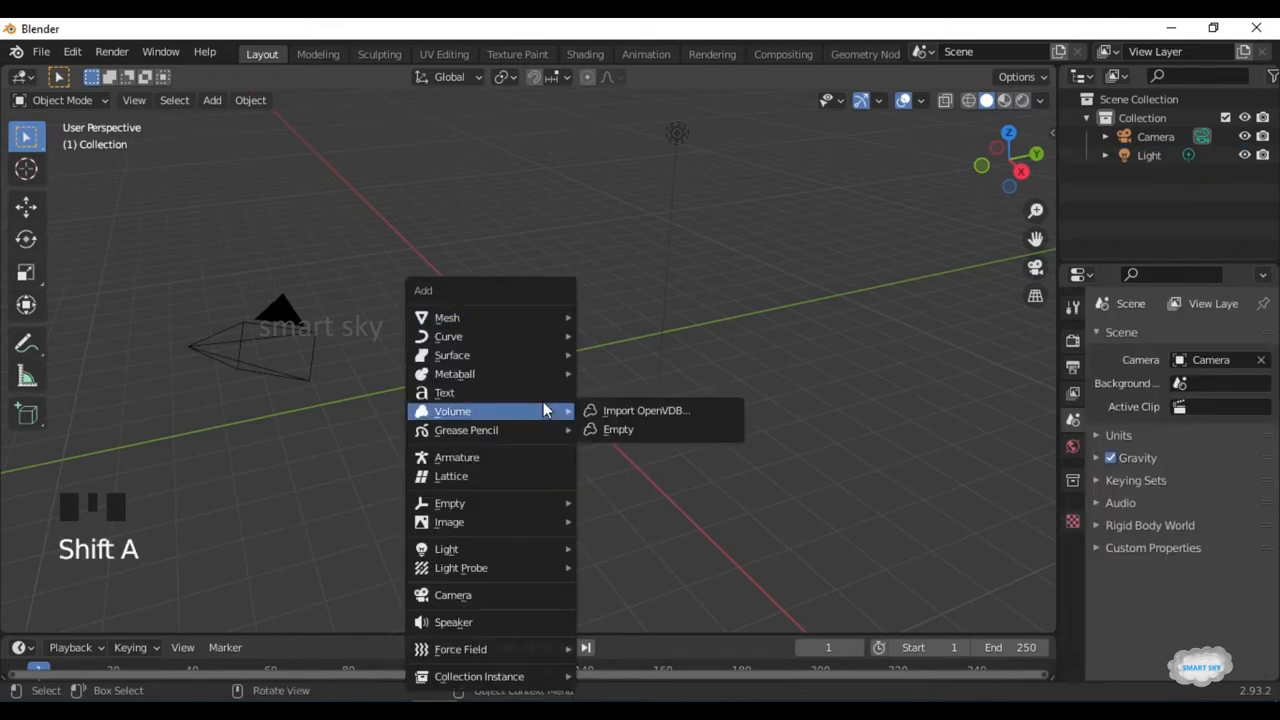
pyautogui.moveTo(447, 317)
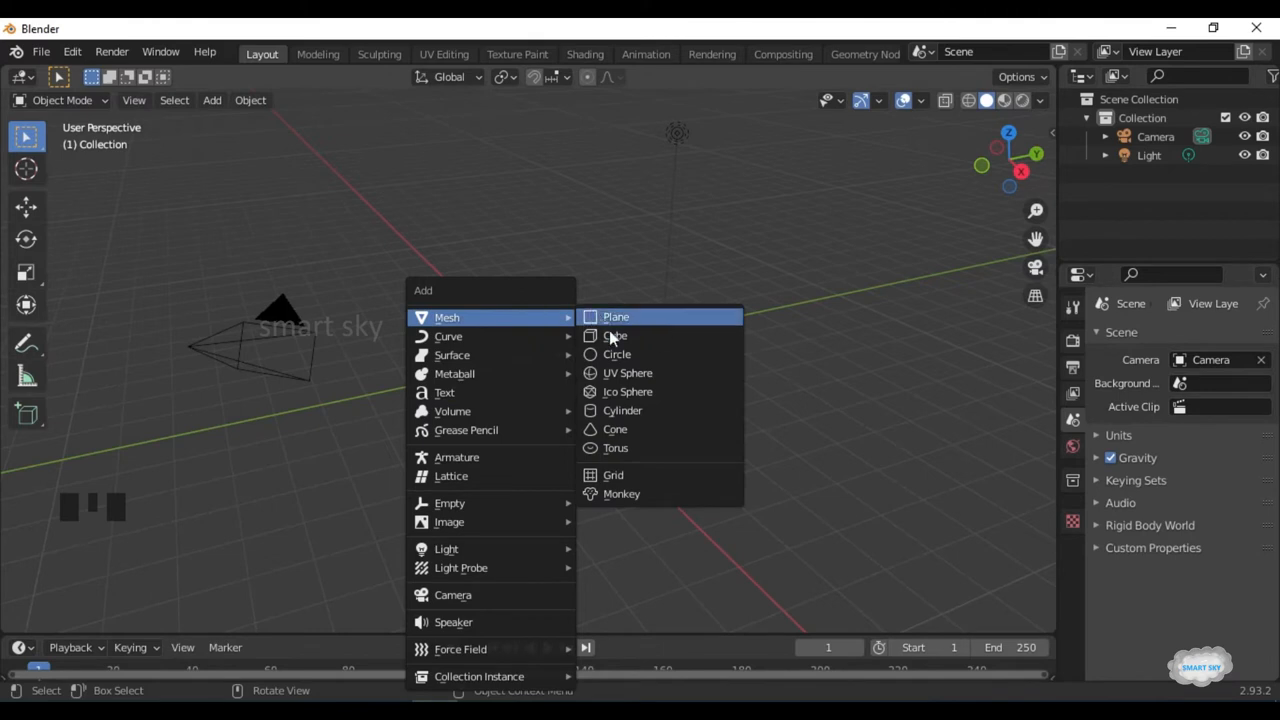
pyautogui.click(627, 373)
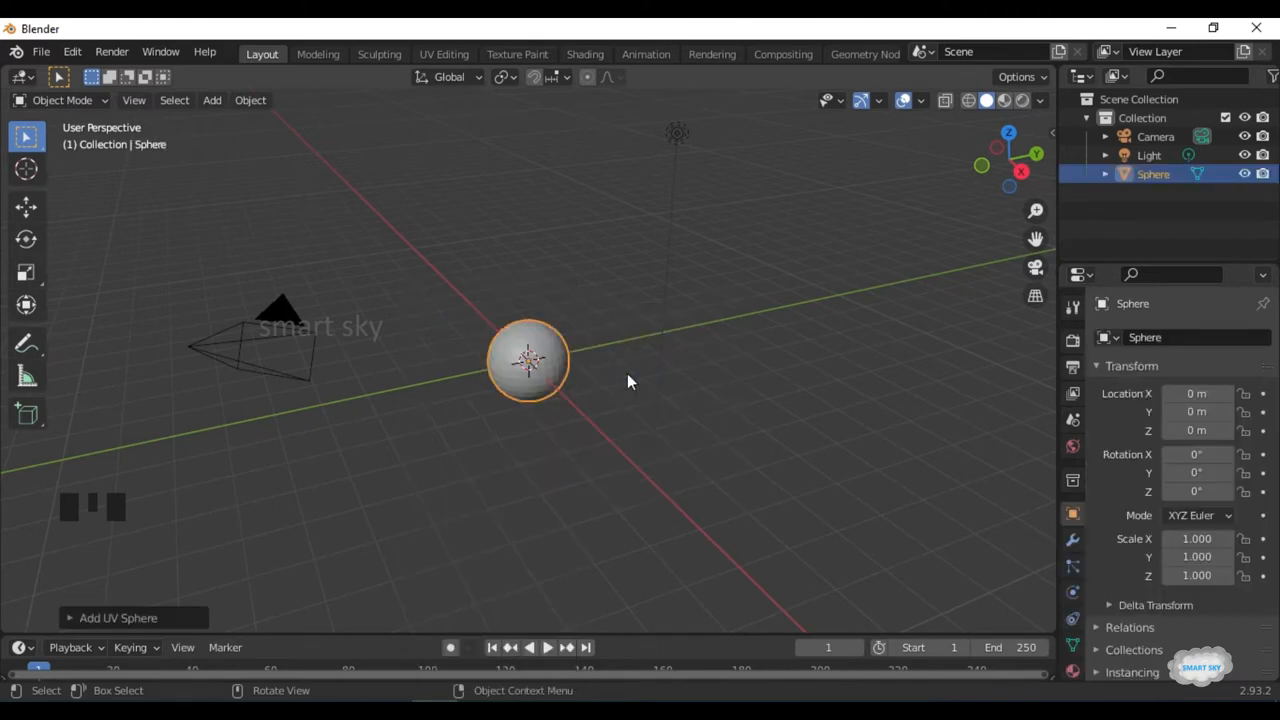
pyautogui.press('KP_1')
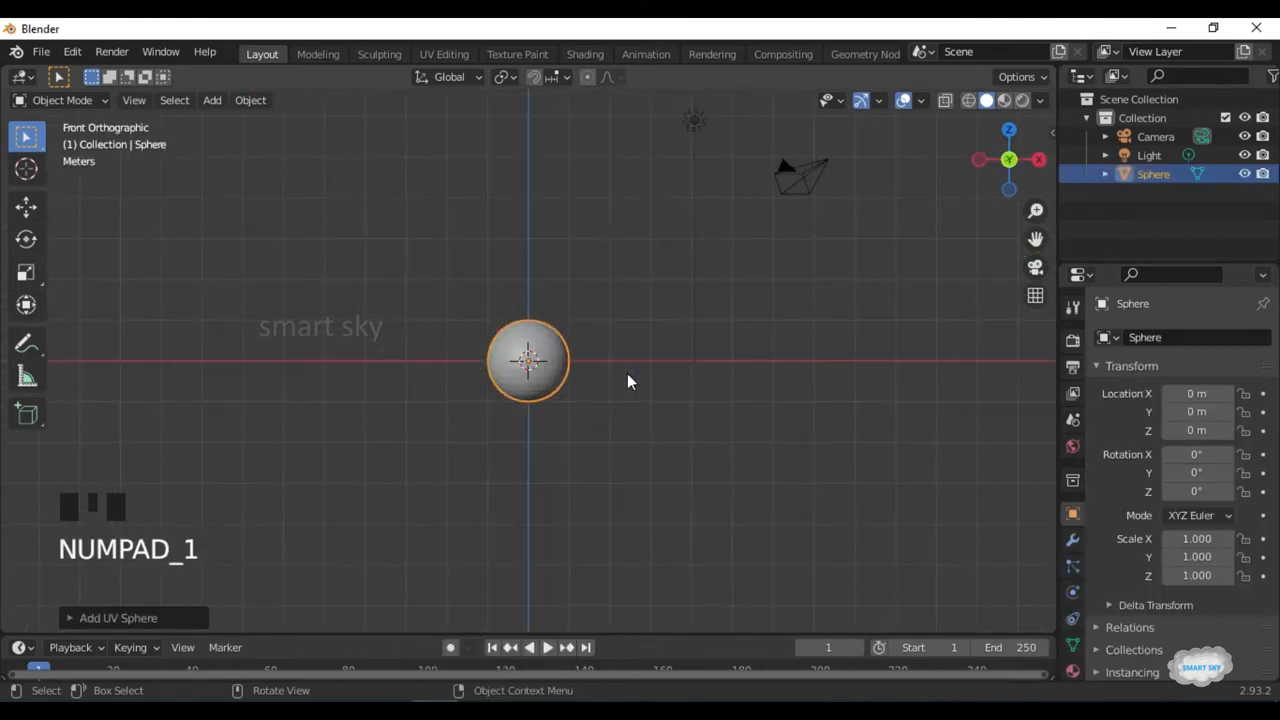
# Set the sphere material's base colour to light green and switch to Material Preview.
pyautogui.scroll(3)
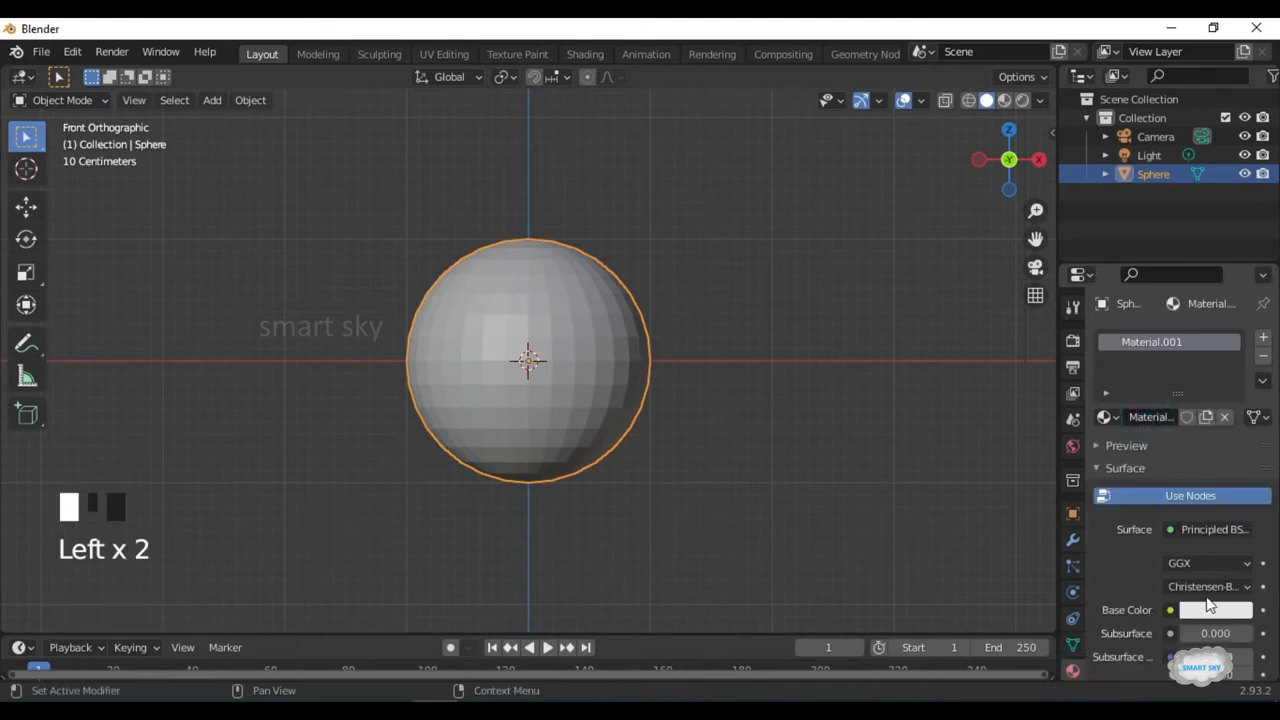
pyautogui.click(1216, 609)
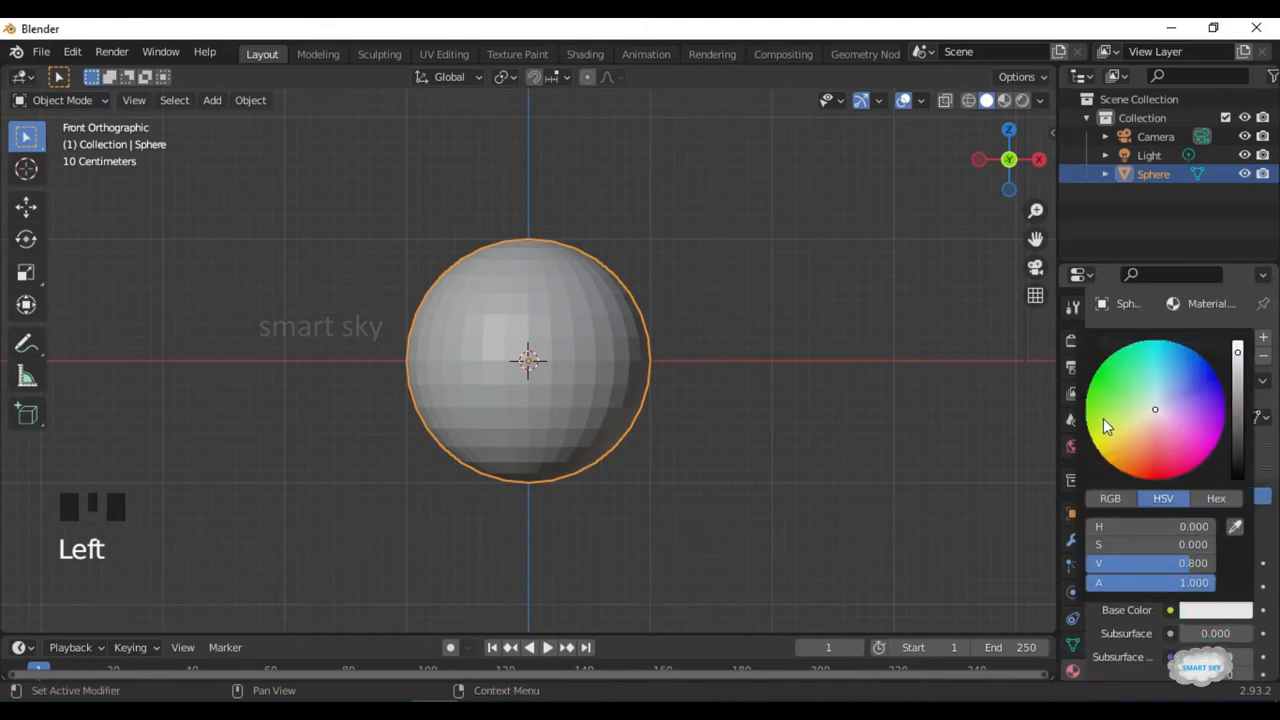
pyautogui.click(1105, 415)
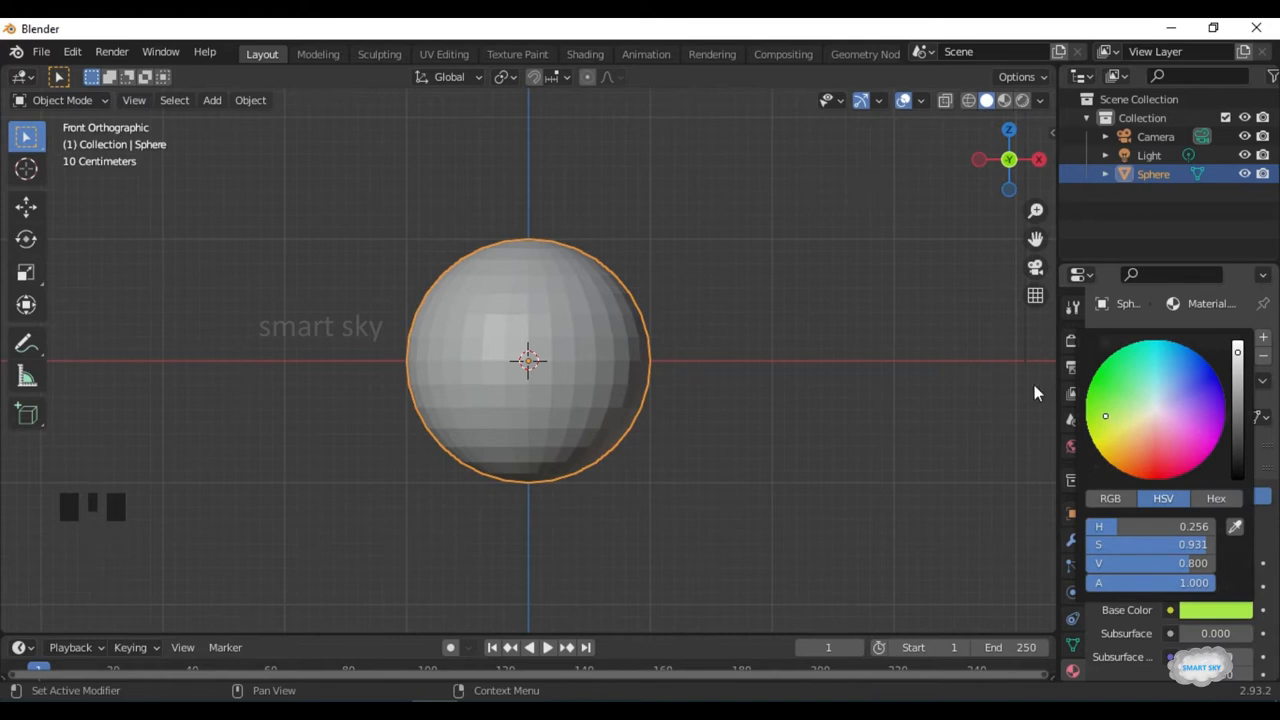
pyautogui.click(1022, 100)
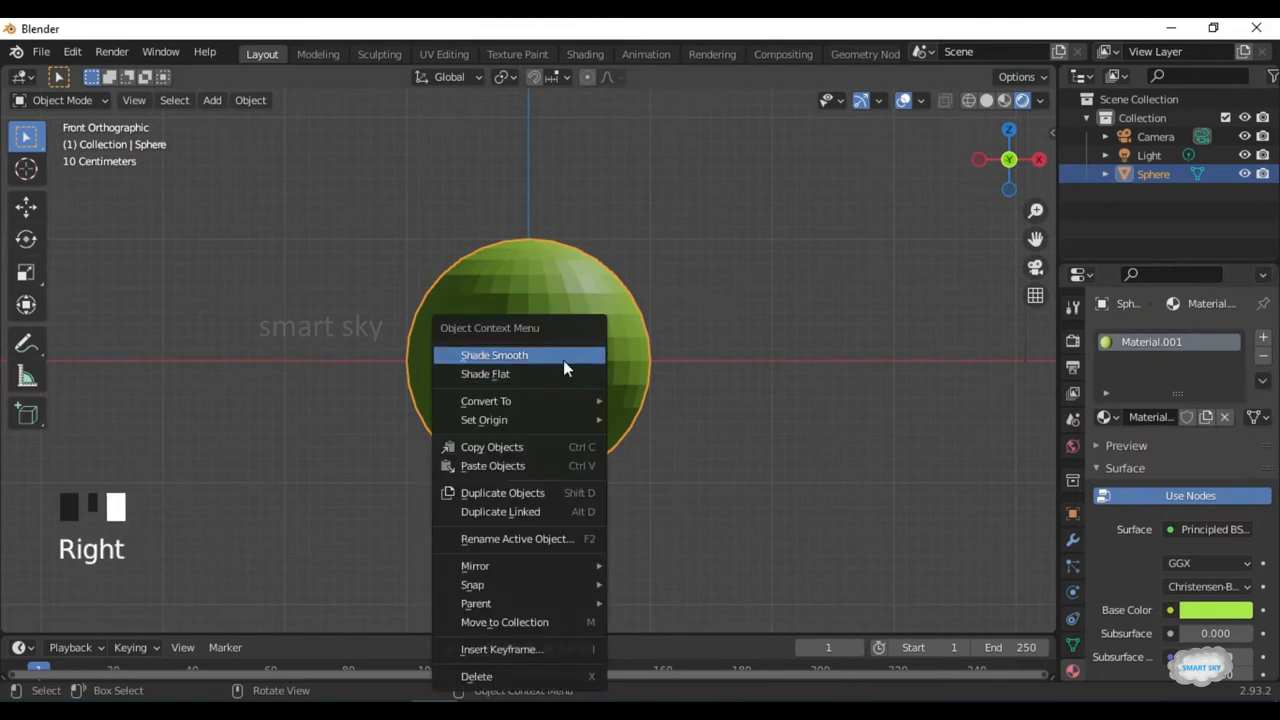
# Separate the selected half of the sphere mesh into its own object.
pyautogui.press('Tab')
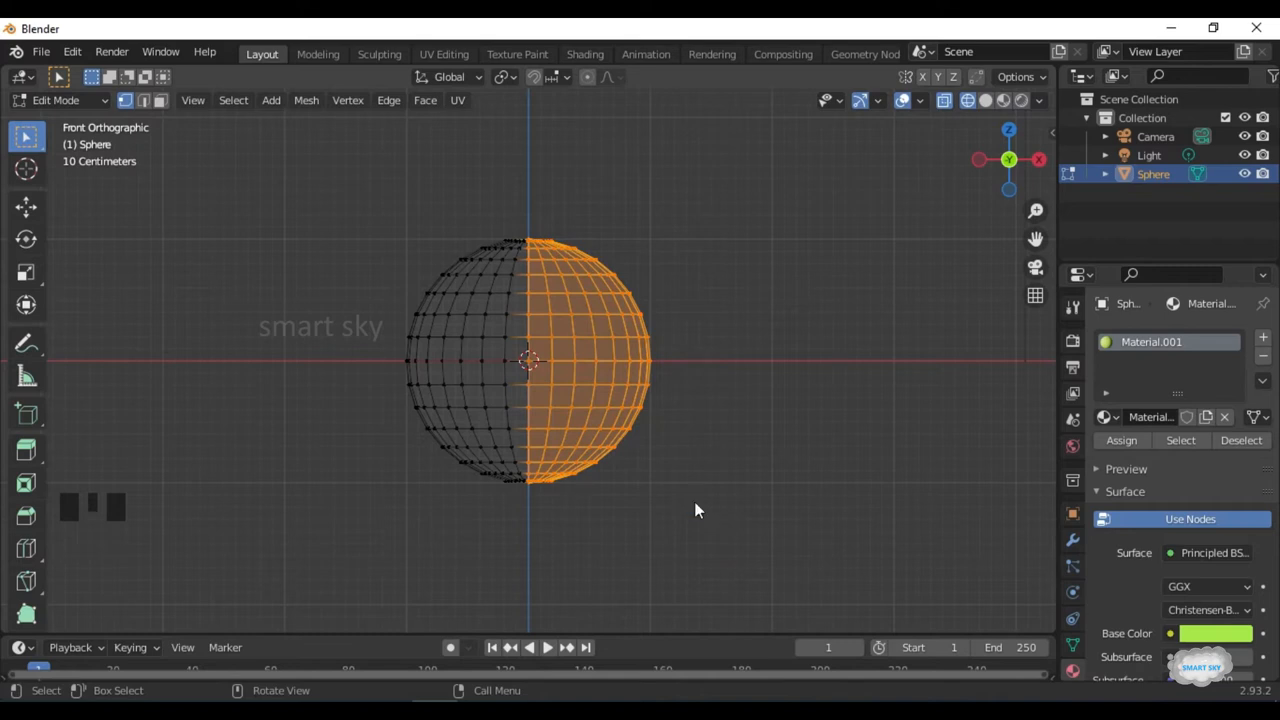
pyautogui.press('p')
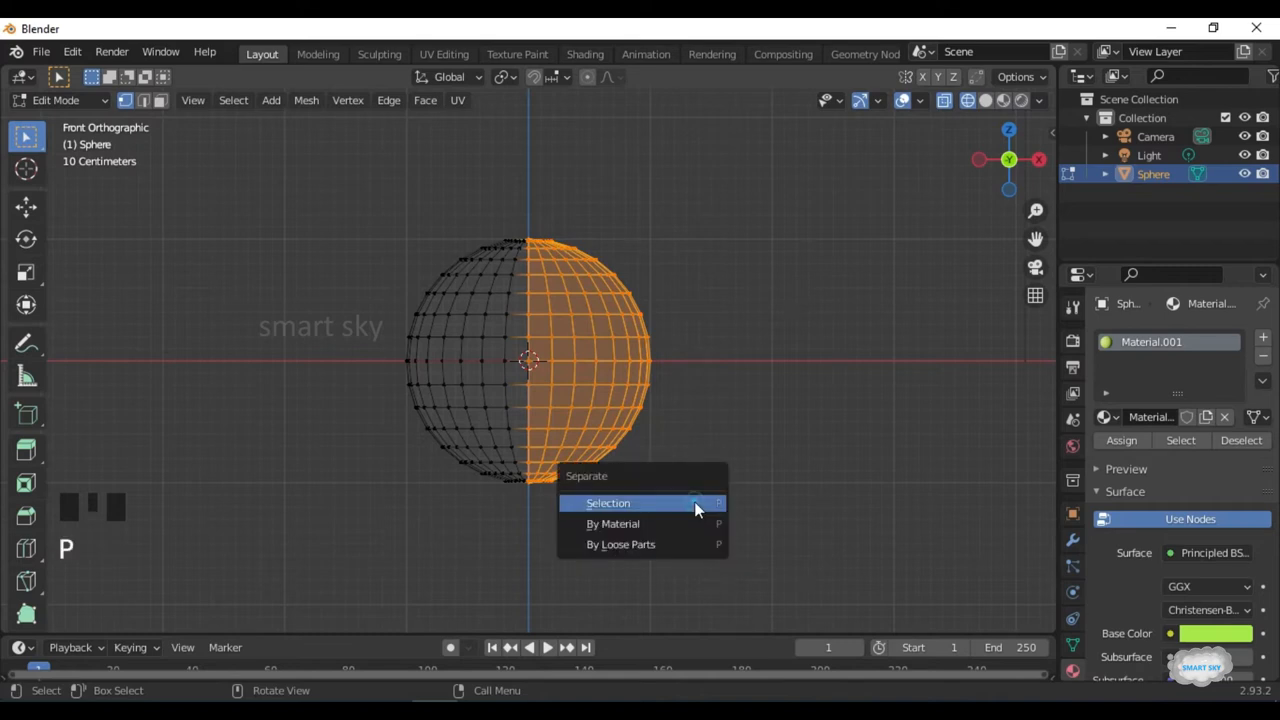
pyautogui.click(608, 503)
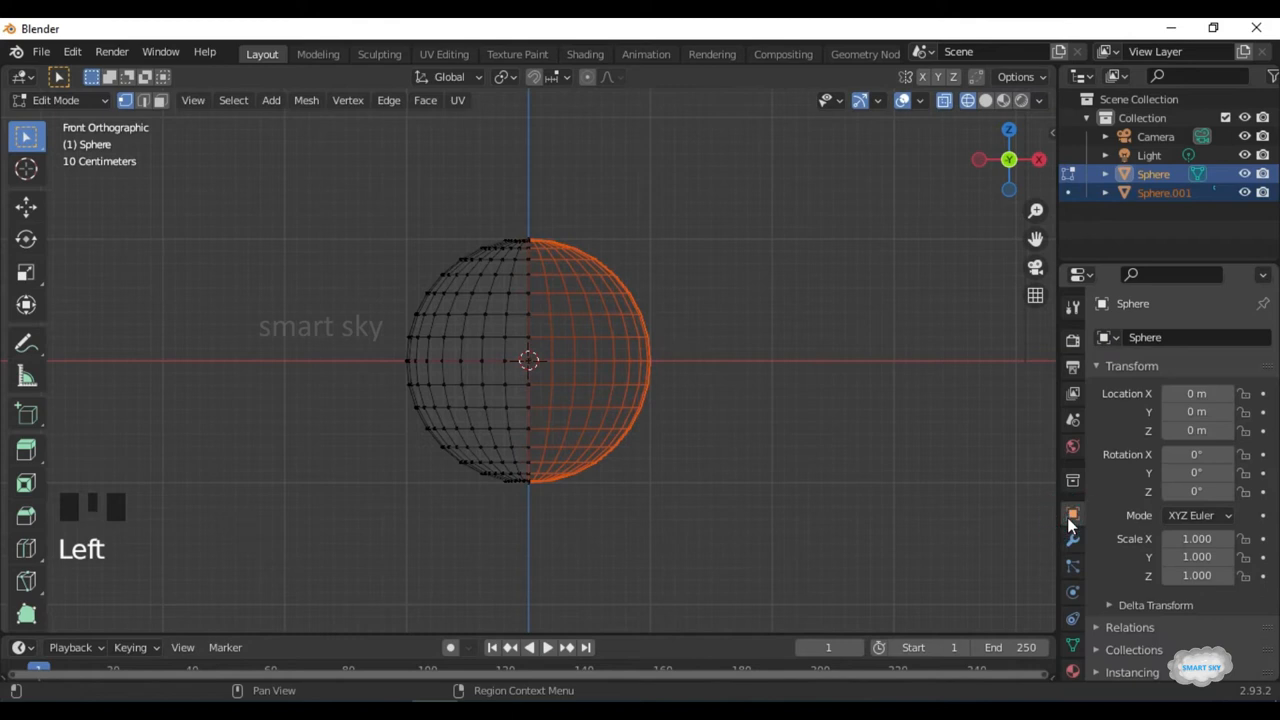
# Set the remaining half's X rotation to 90 and return to Object Mode.
pyautogui.doubleClick(1196, 454)
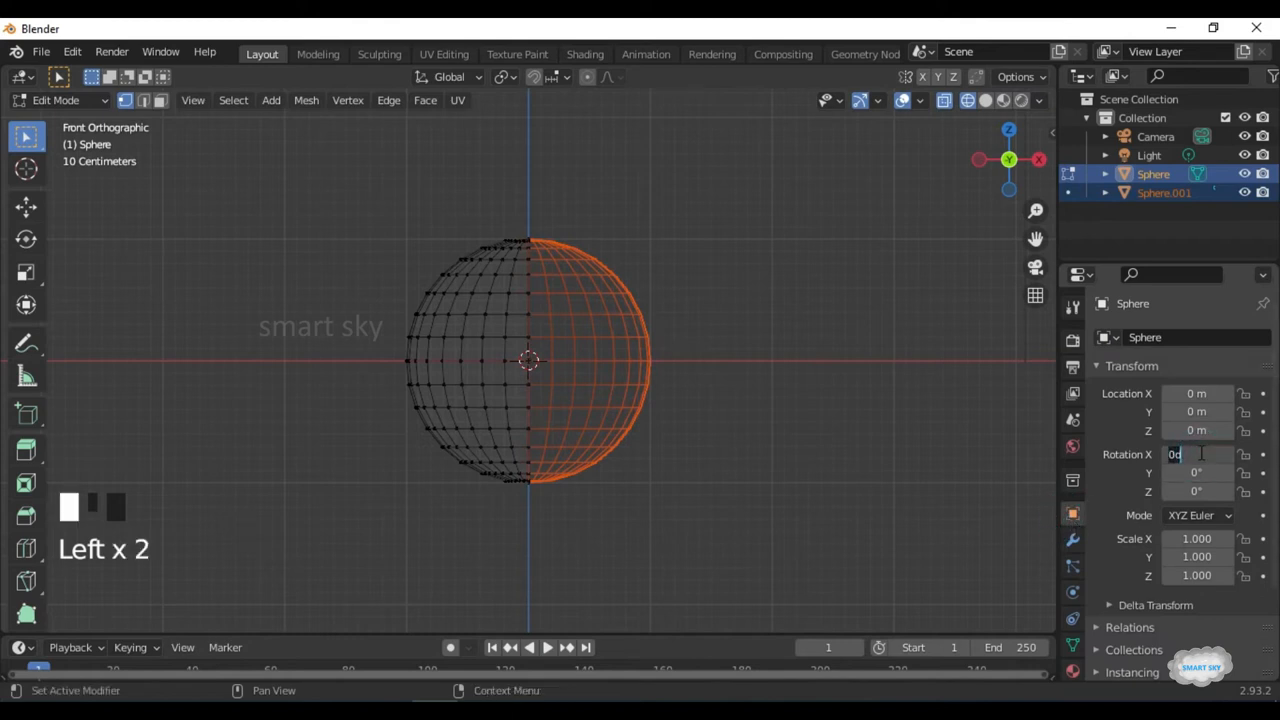
pyautogui.write('90°')
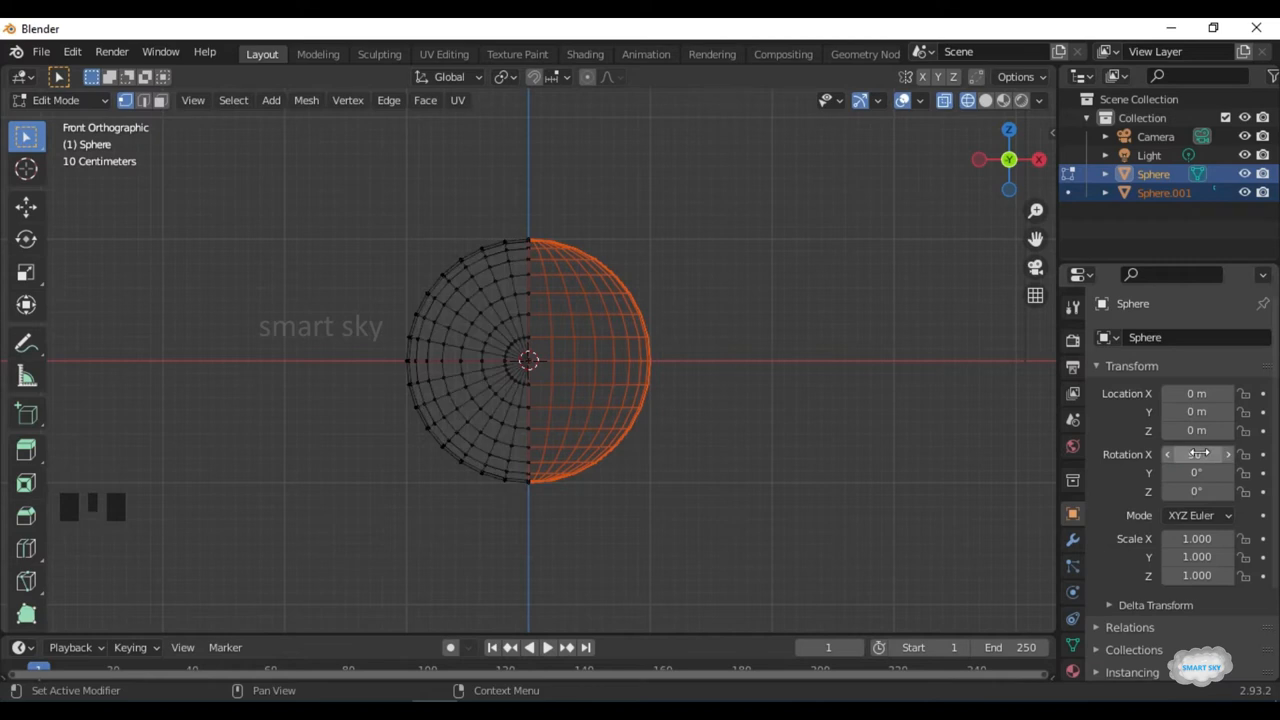
pyautogui.press('Tab')
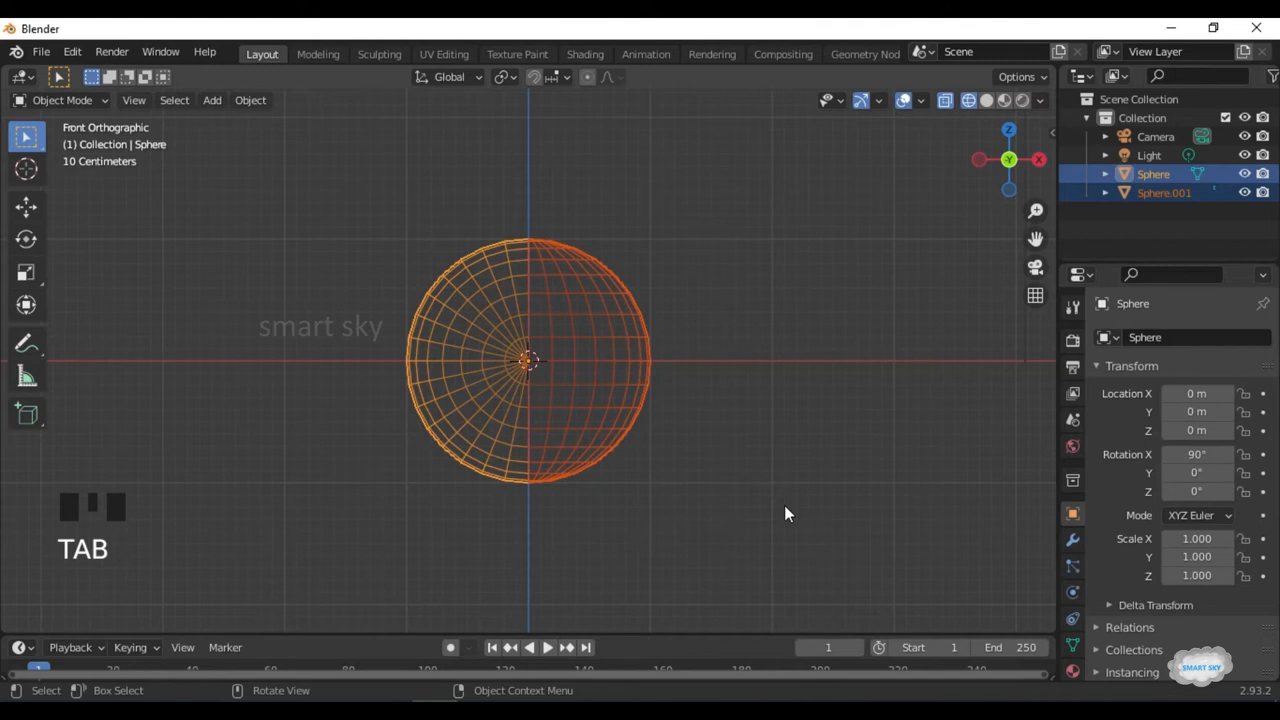
# Join both halves with Ctrl+J and merge all vertices By Distance.
pyautogui.press('ctrl+j')
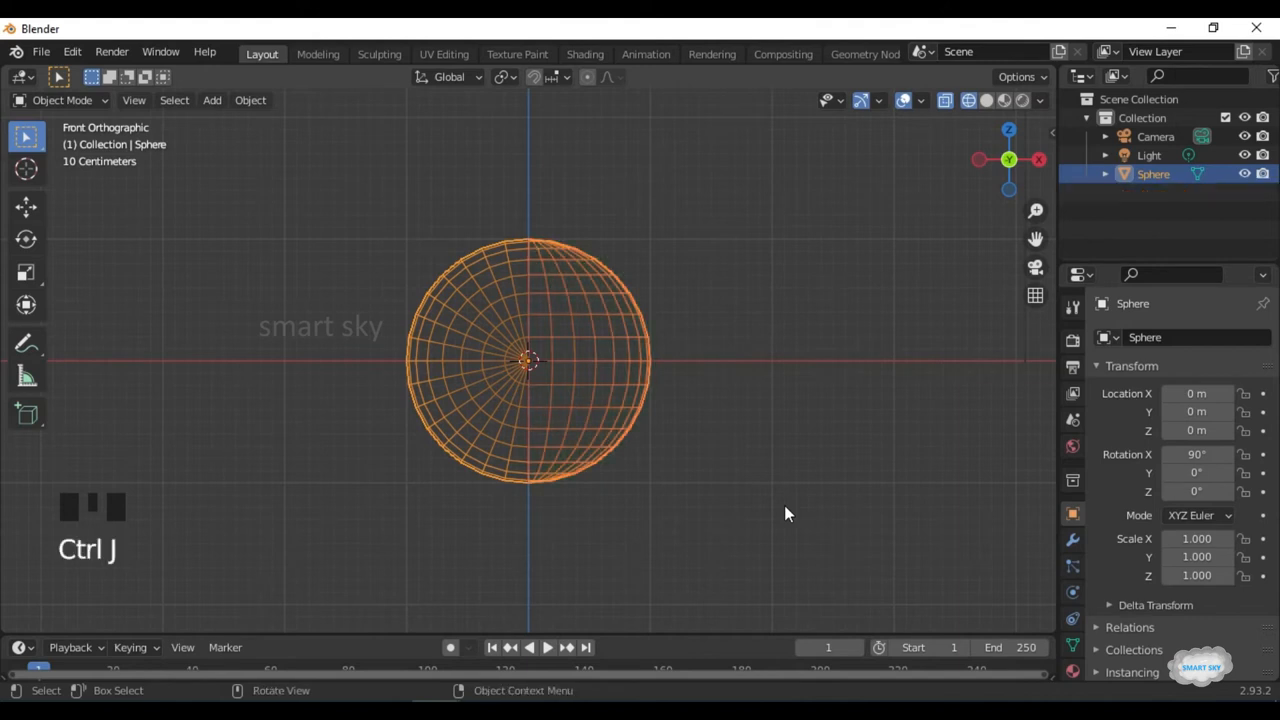
pyautogui.press('Tab')
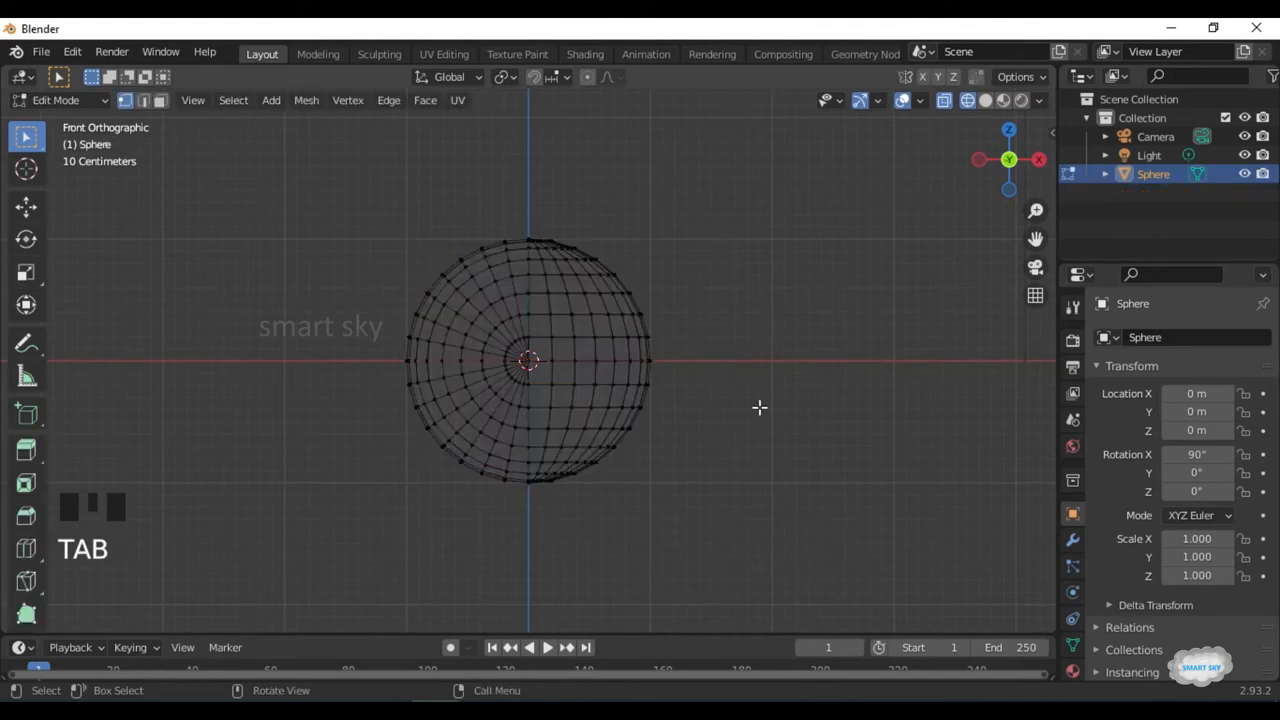
pyautogui.press('a')
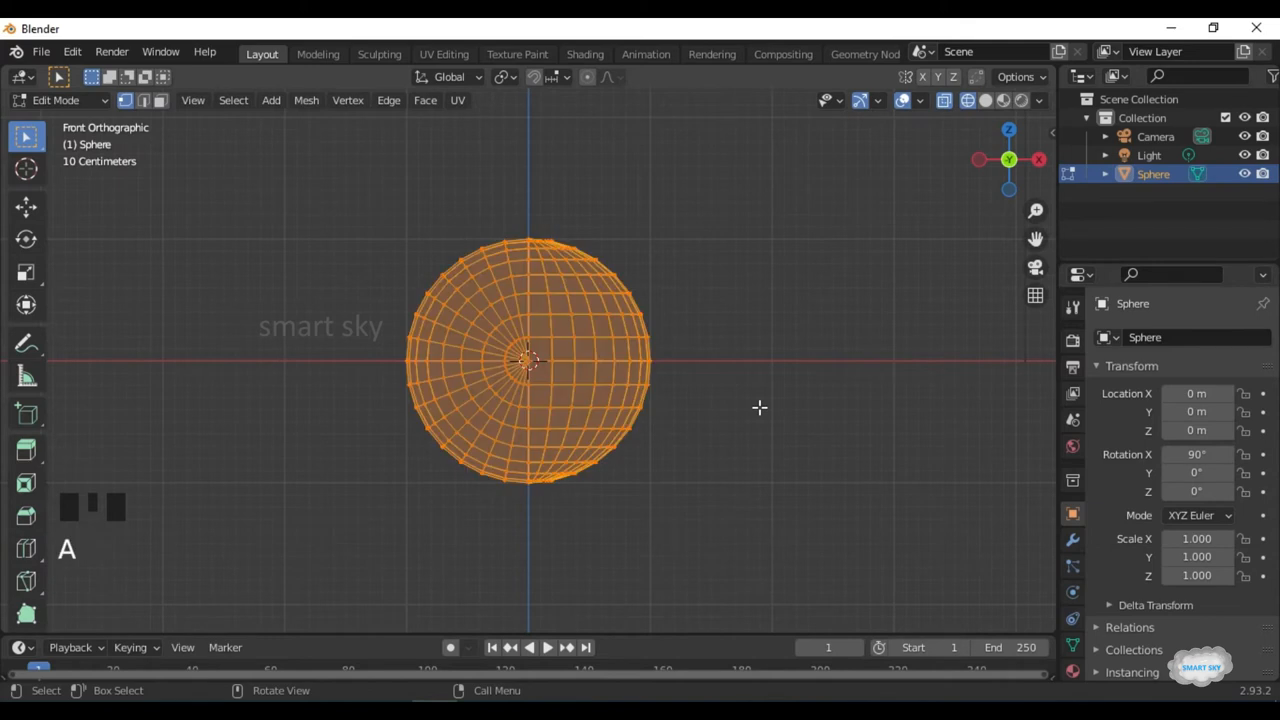
pyautogui.press('m')
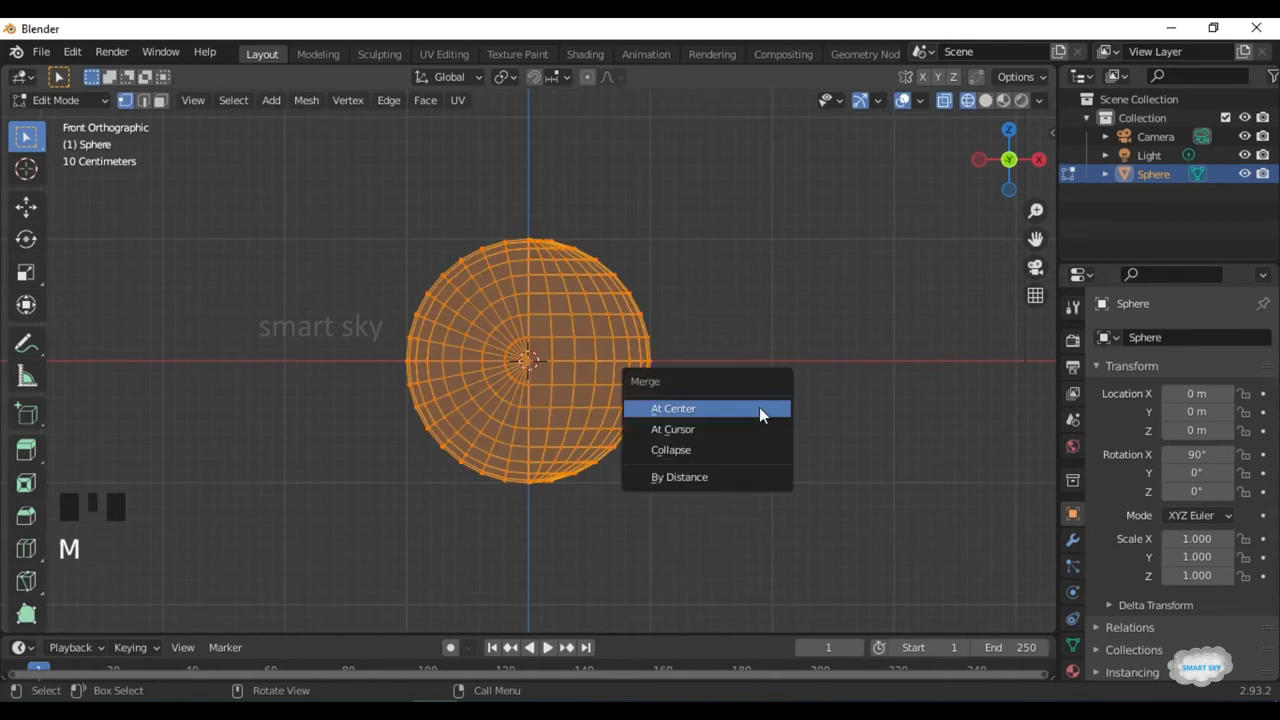
pyautogui.moveTo(724, 500)
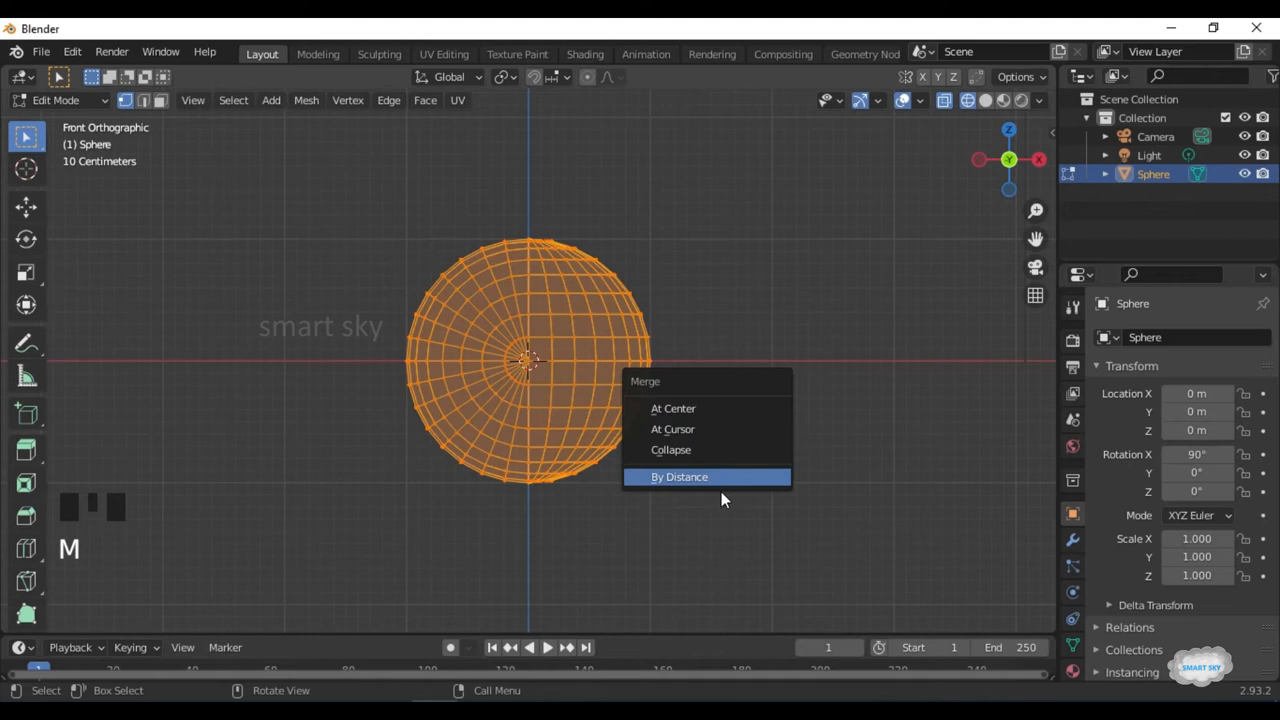
pyautogui.click(679, 476)
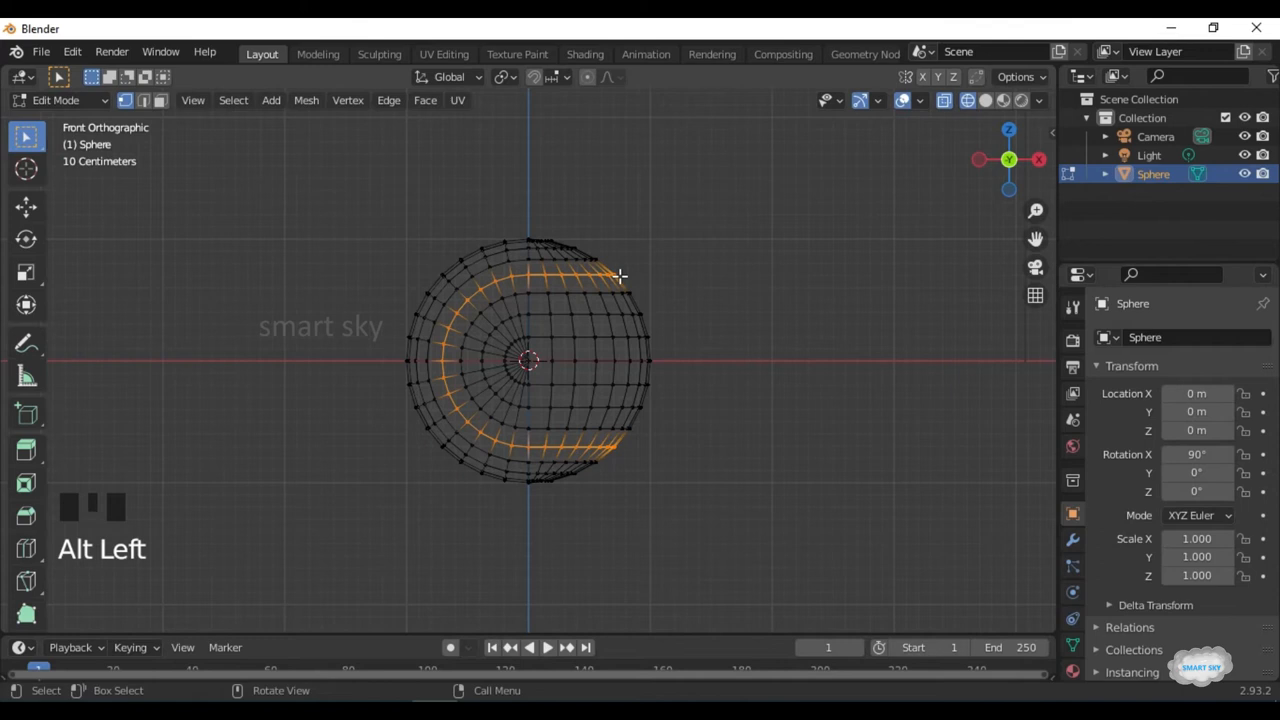
# Bevel the C-shaped seam edges, then extrude the band and scale it slightly inward.
pyautogui.press('ctrl+b')
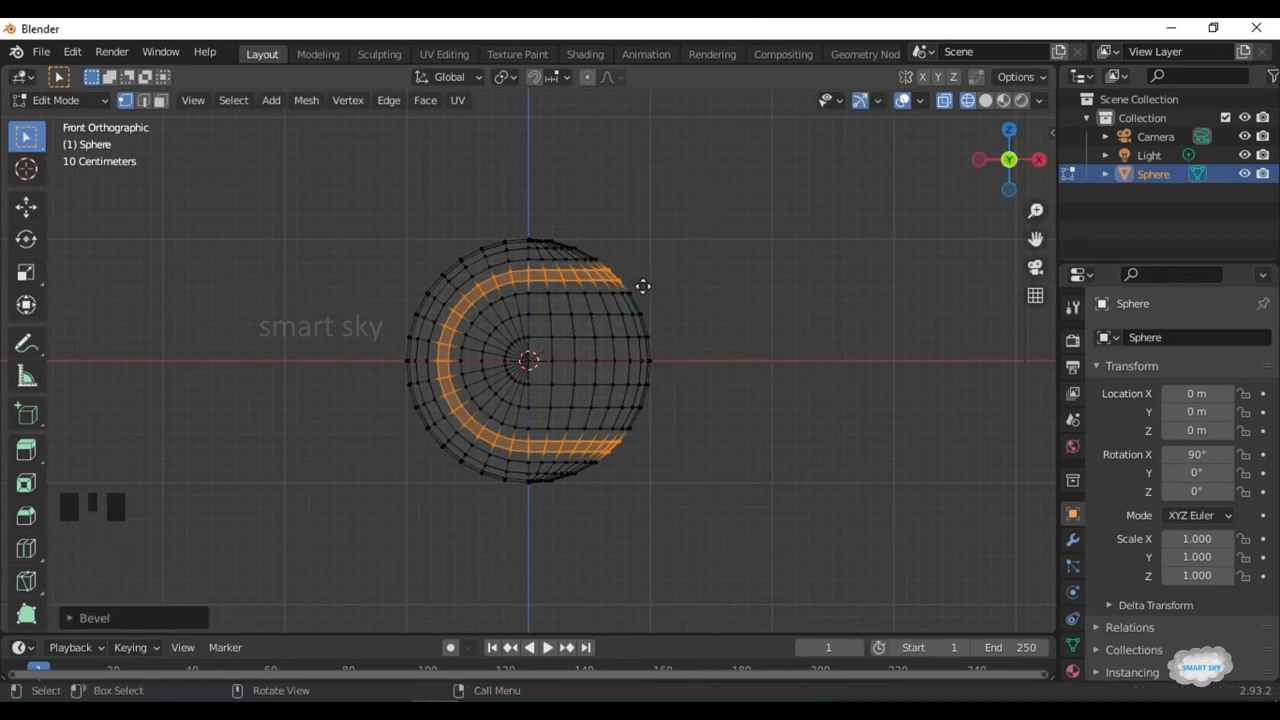
pyautogui.press('e')
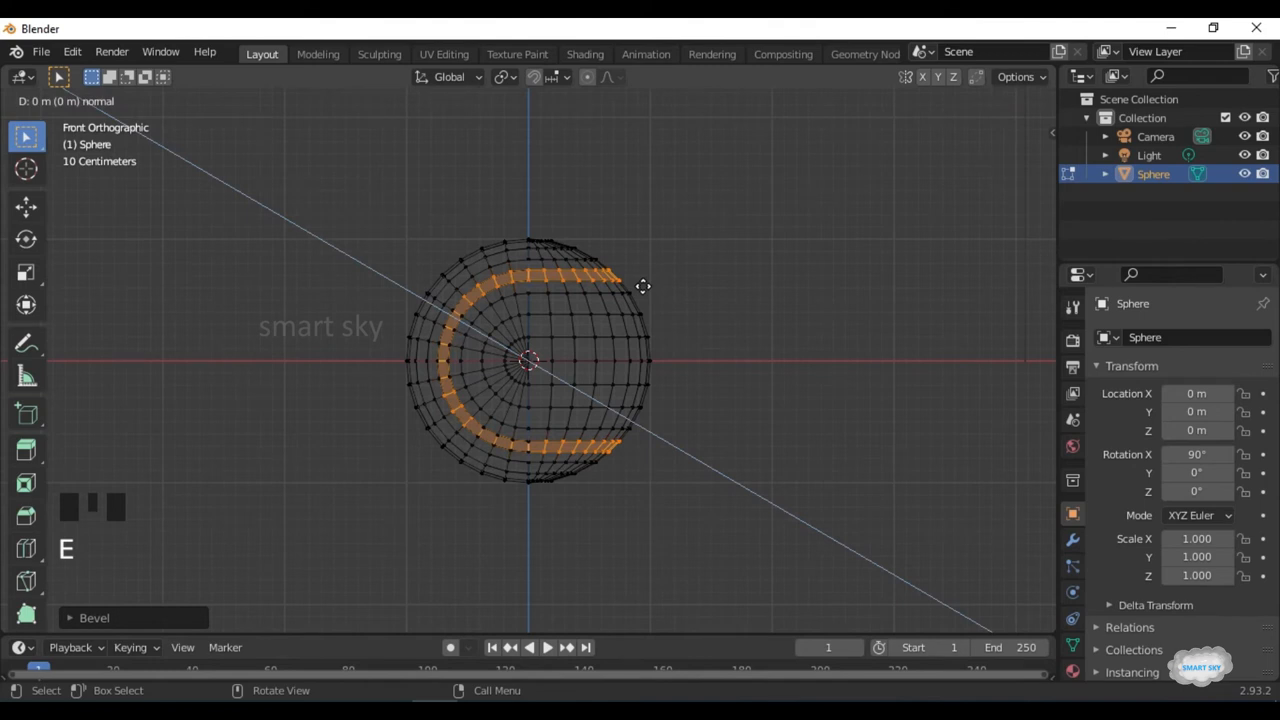
pyautogui.press('s')
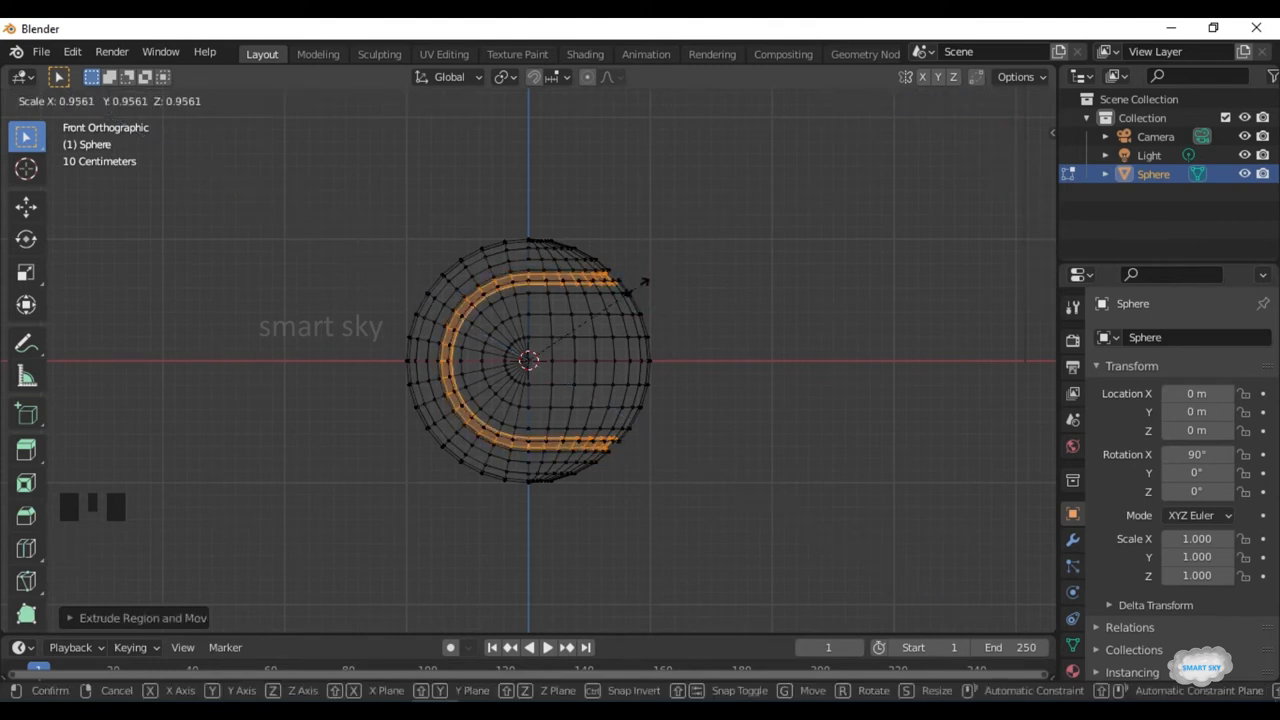
pyautogui.moveTo(640, 295)
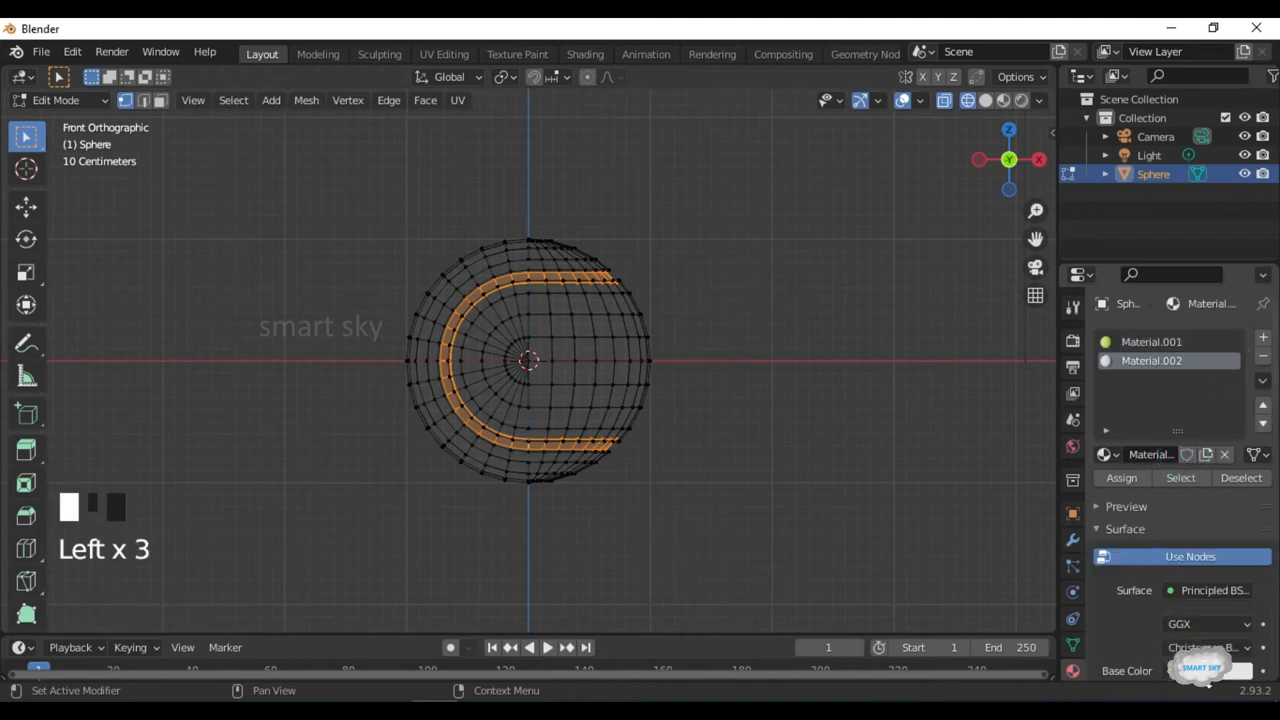
# Assign Material.002 to the seam, invert selection, add a vertex group, and preview materials.
pyautogui.click(1121, 477)
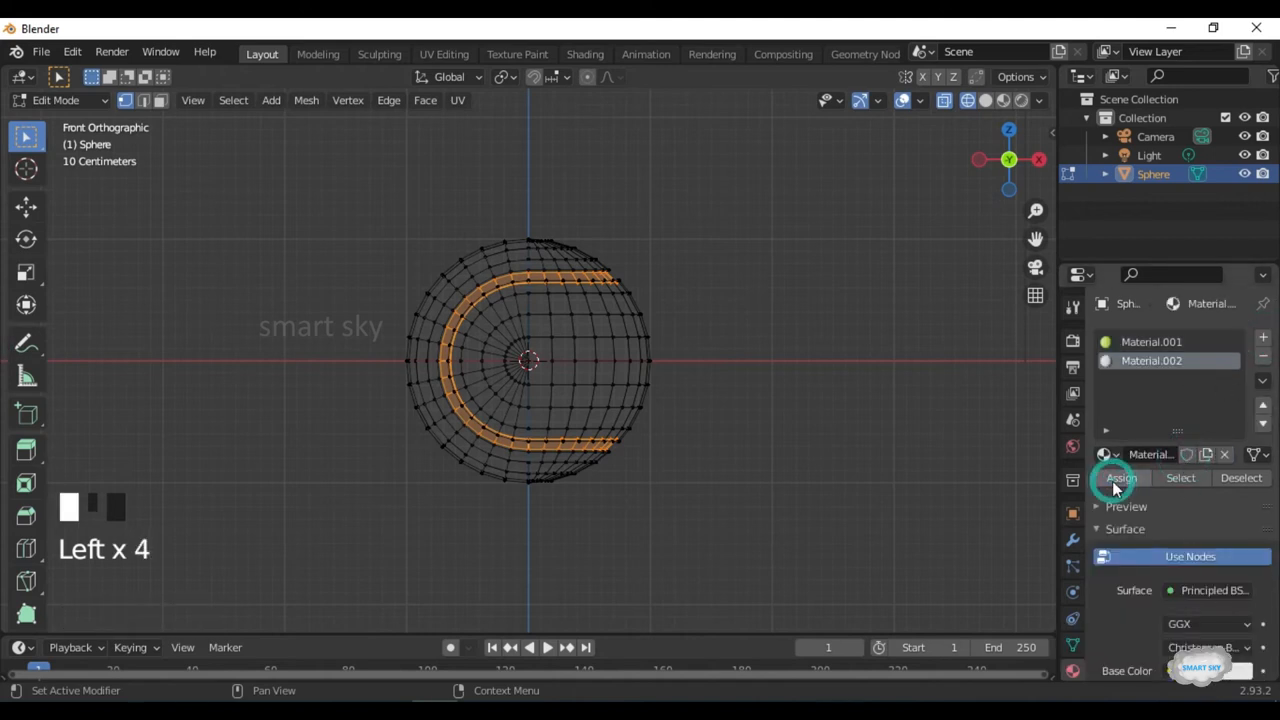
pyautogui.press('ctrl+i')
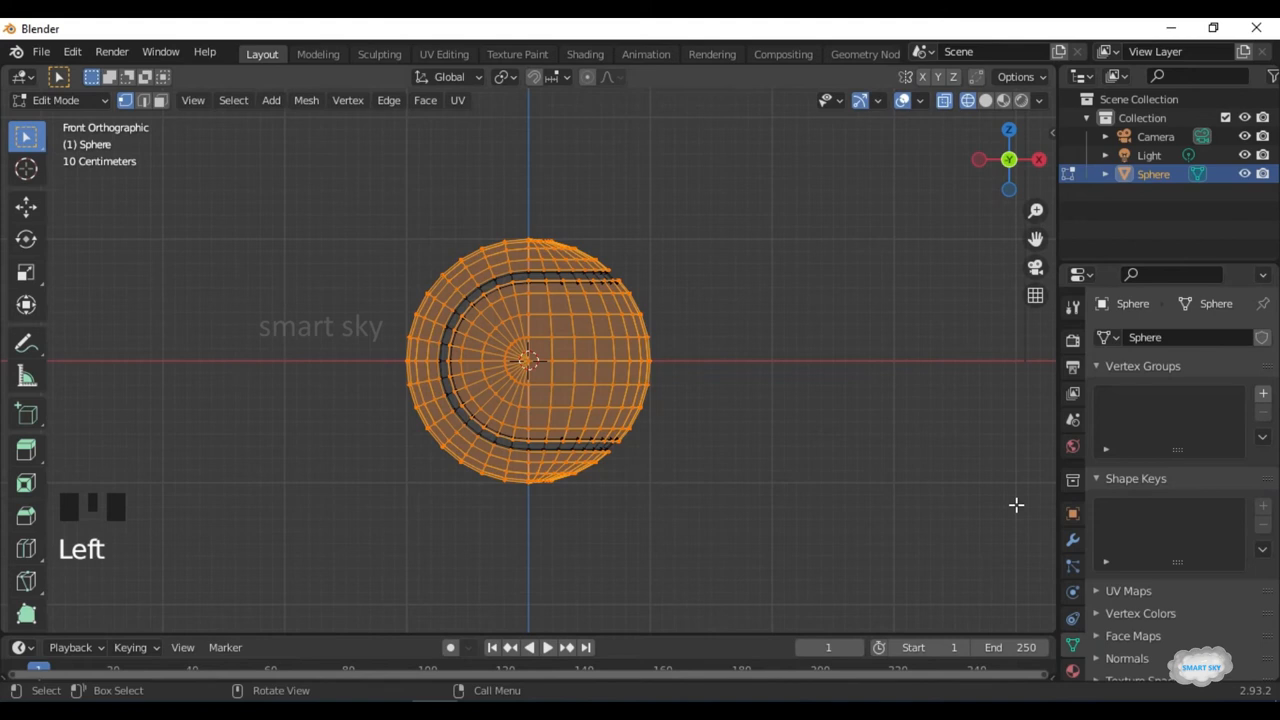
pyautogui.click(1262, 393)
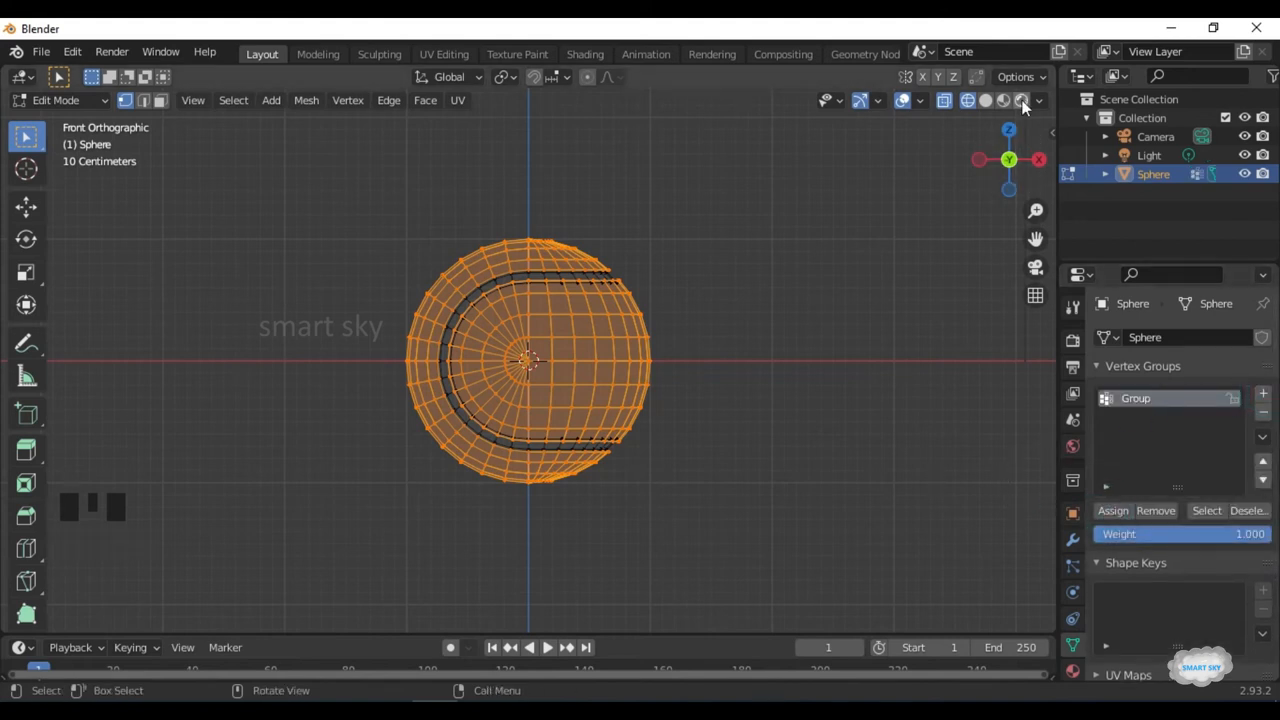
pyautogui.click(1021, 100)
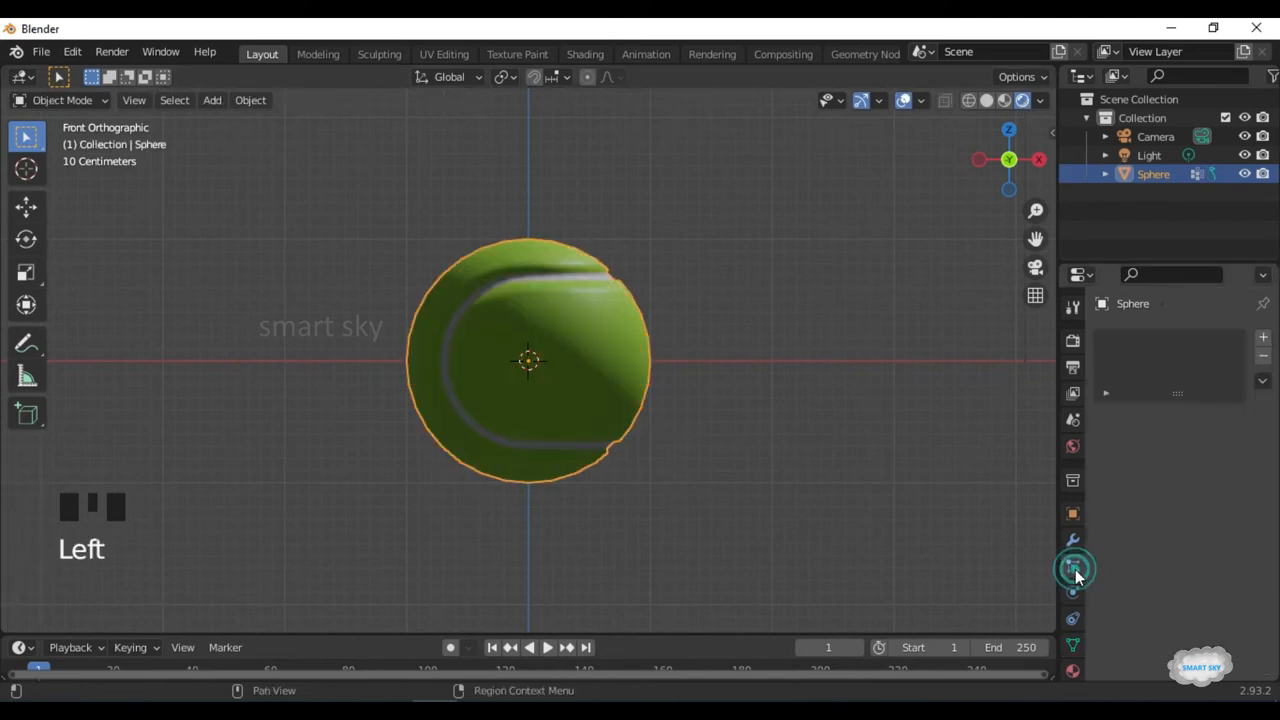
# Add a Hair particle system with 10000 strands and a 0.02 m hair length.
pyautogui.click(1073, 568)
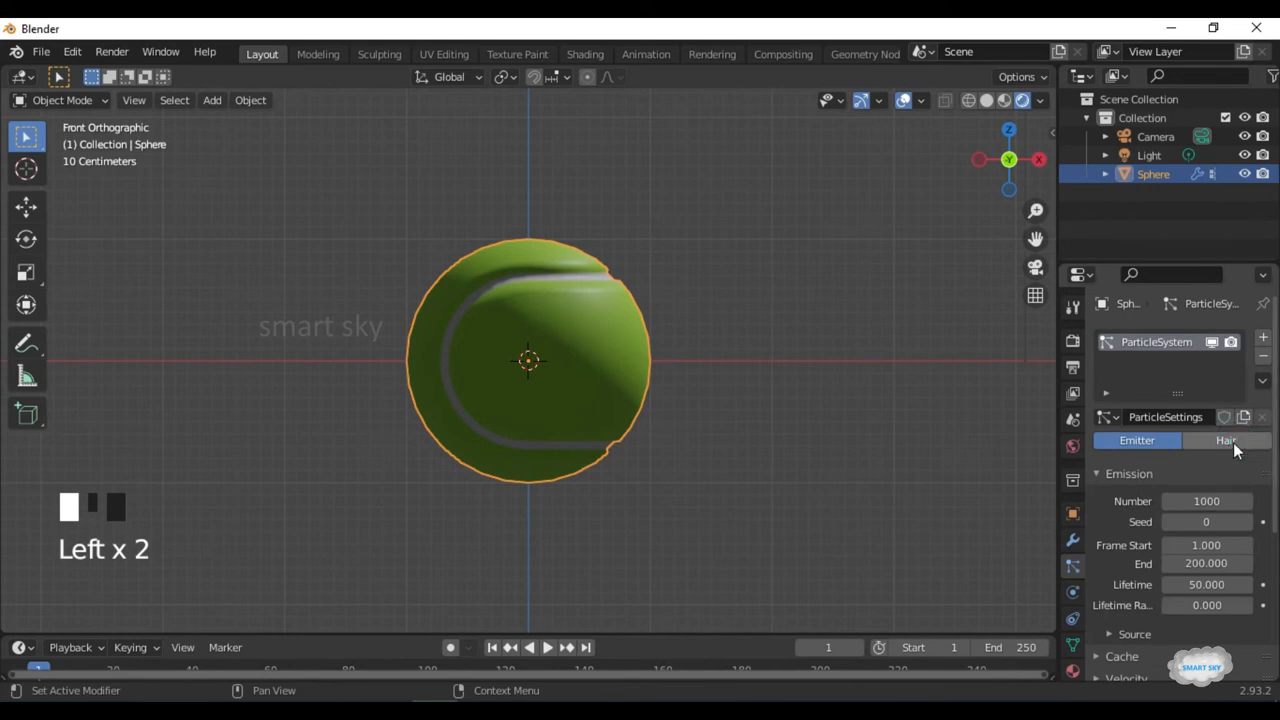
pyautogui.click(1226, 440)
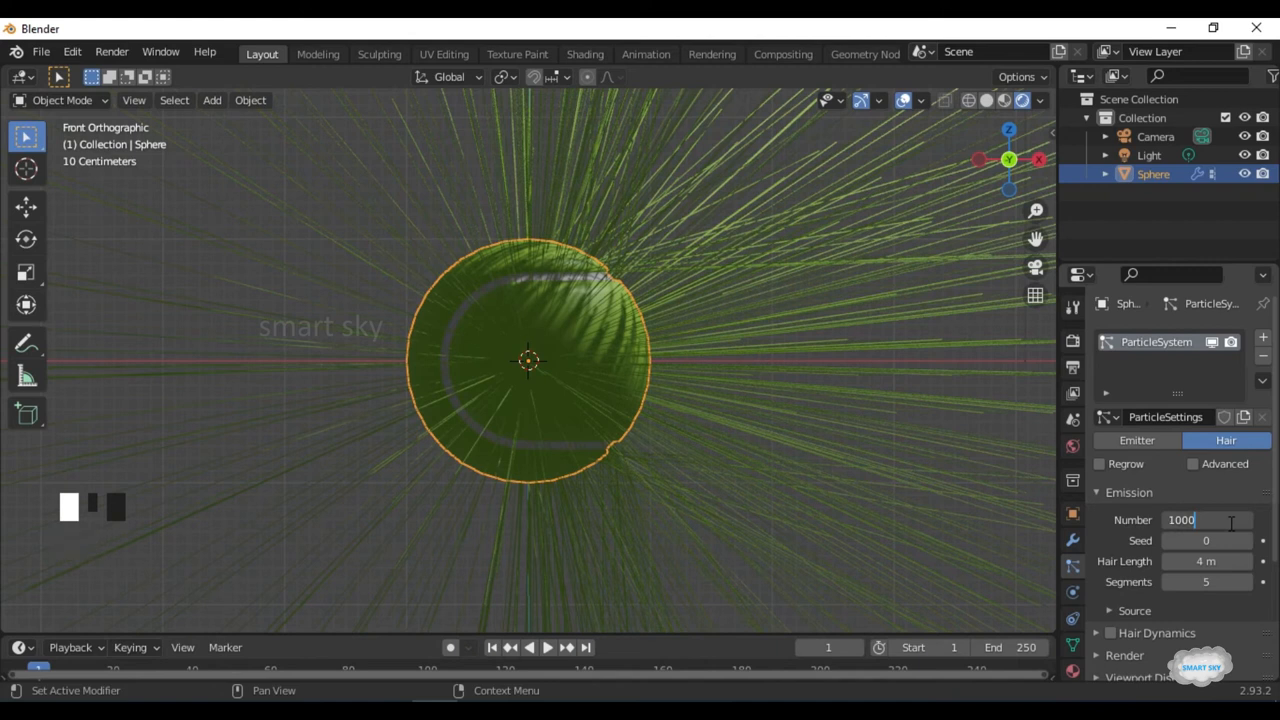
pyautogui.write('10000')
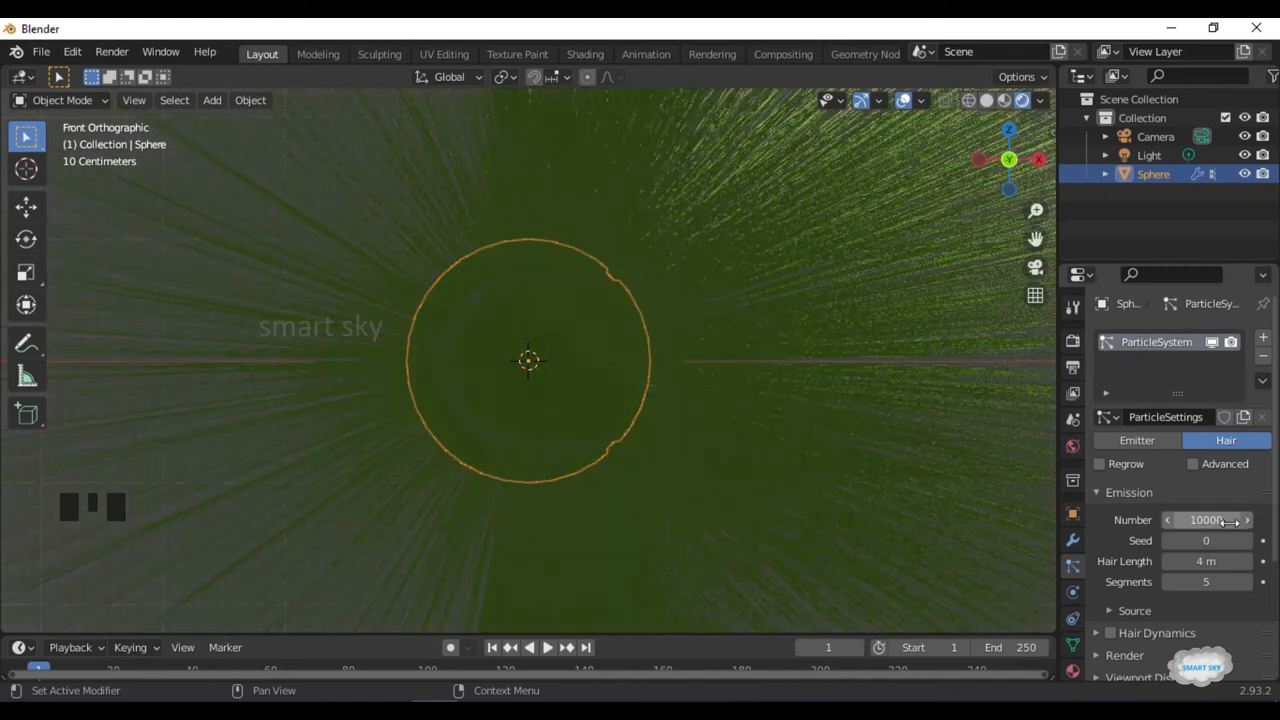
pyautogui.click(1206, 561)
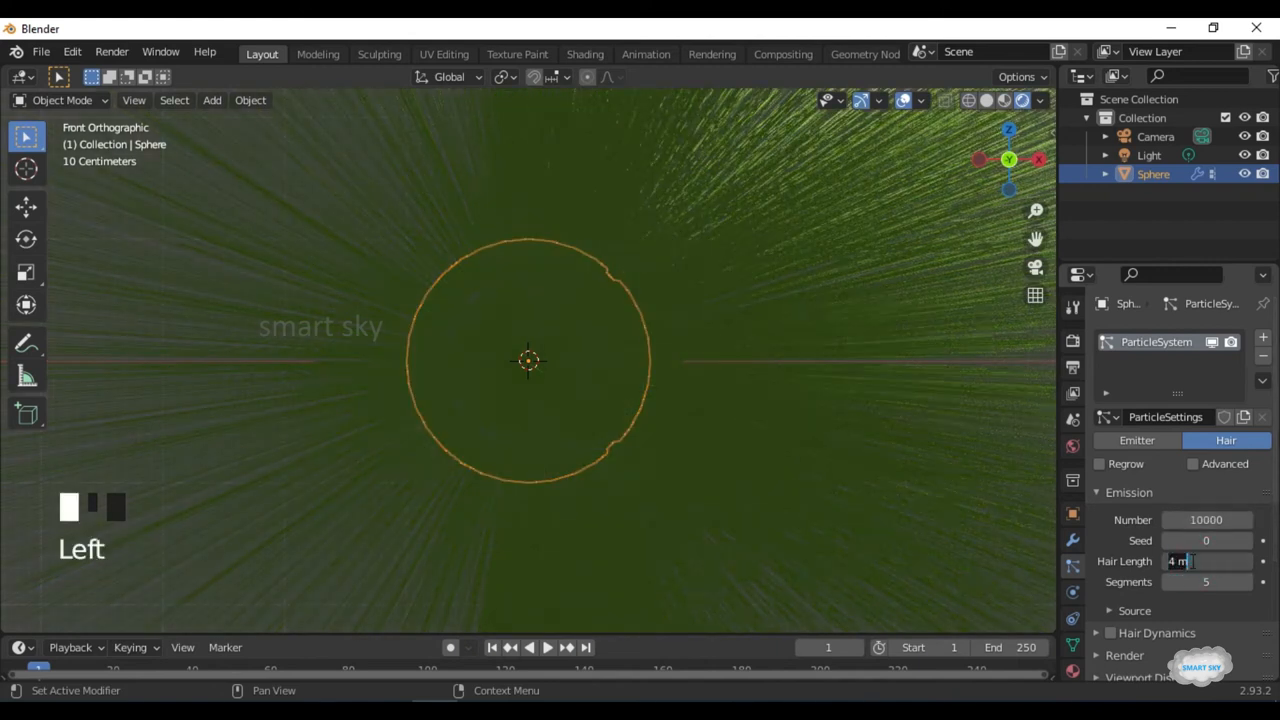
pyautogui.write('0.0')
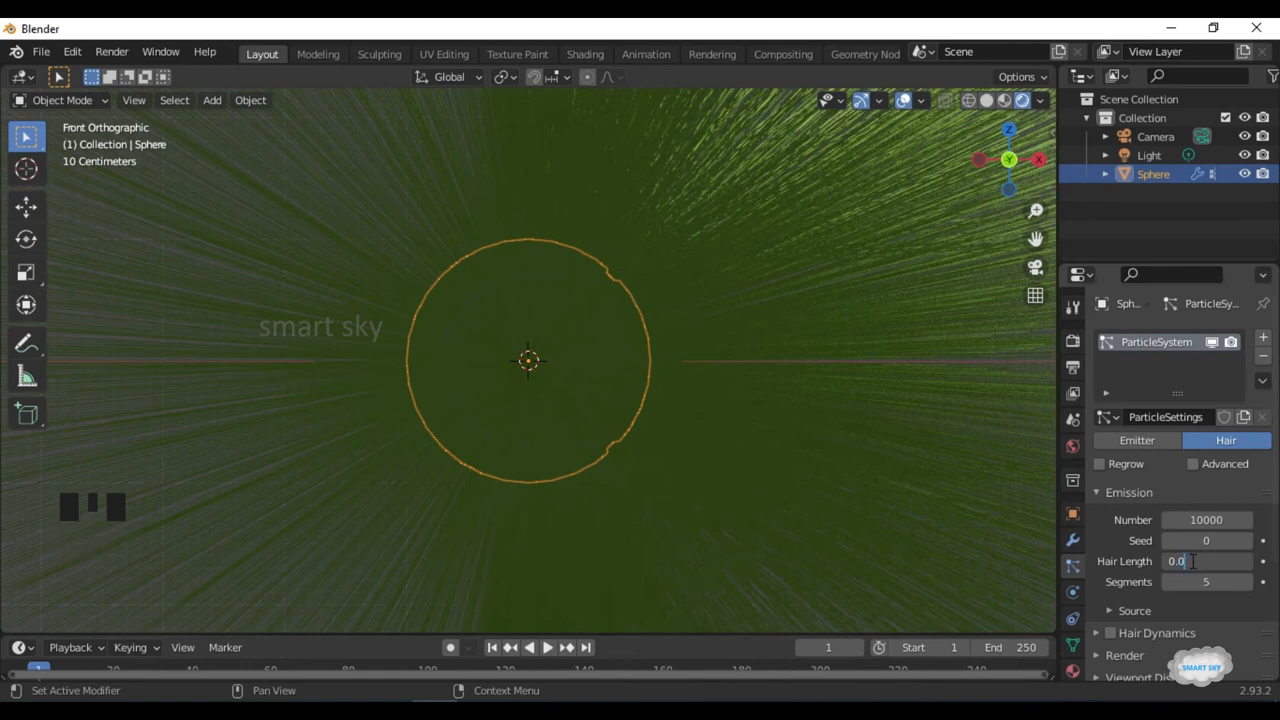
pyautogui.write('0.02 m')
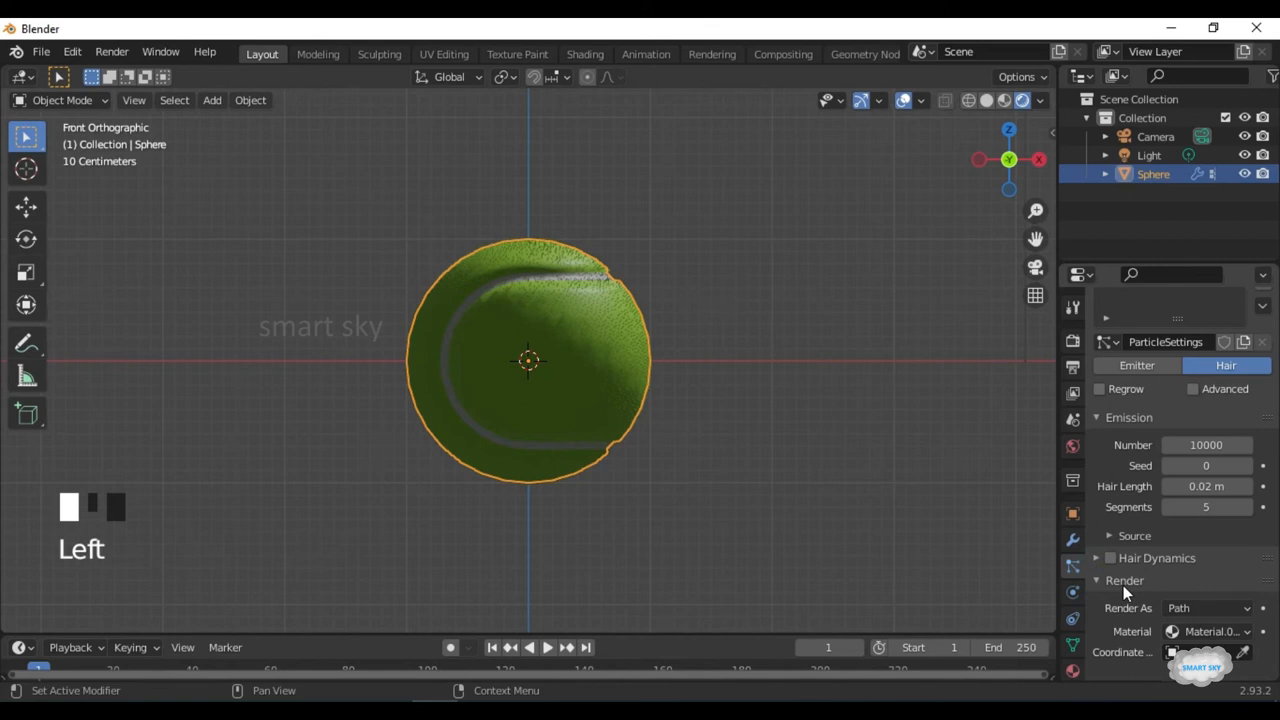
# Set child hairs to Interpolated and scroll down to the Roughness settings.
pyautogui.scroll(-3)
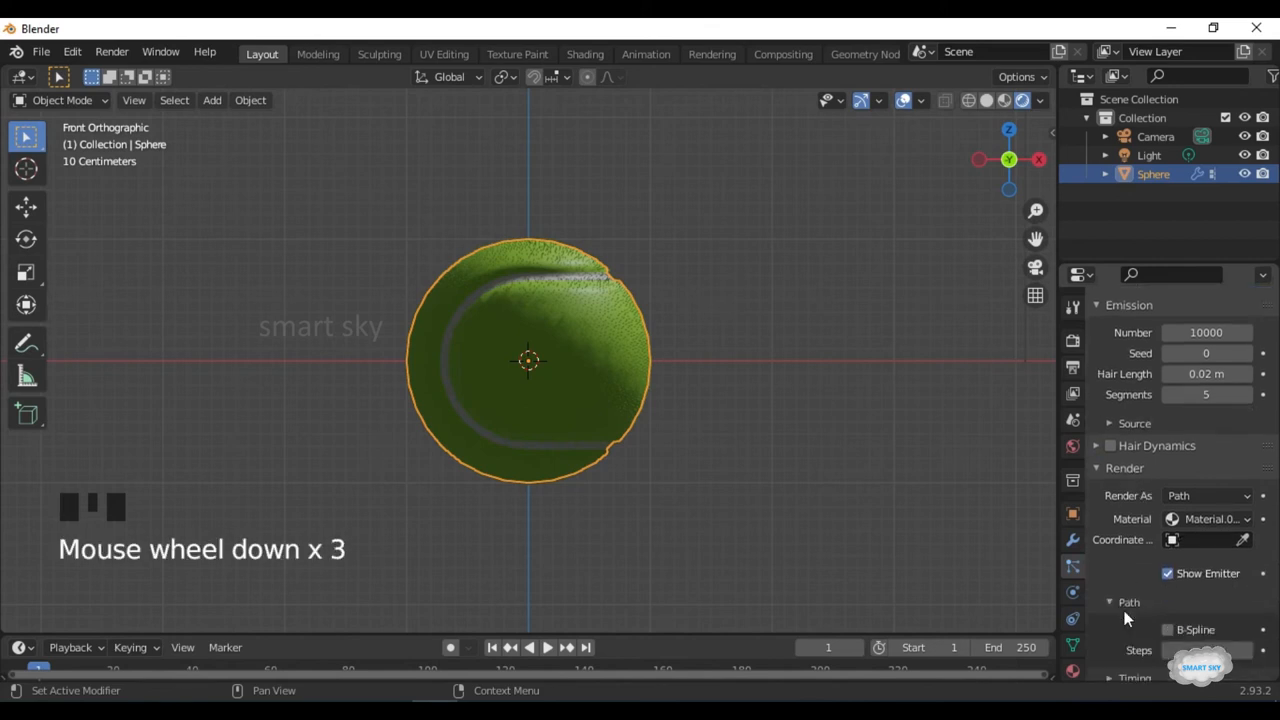
pyautogui.scroll(-3)
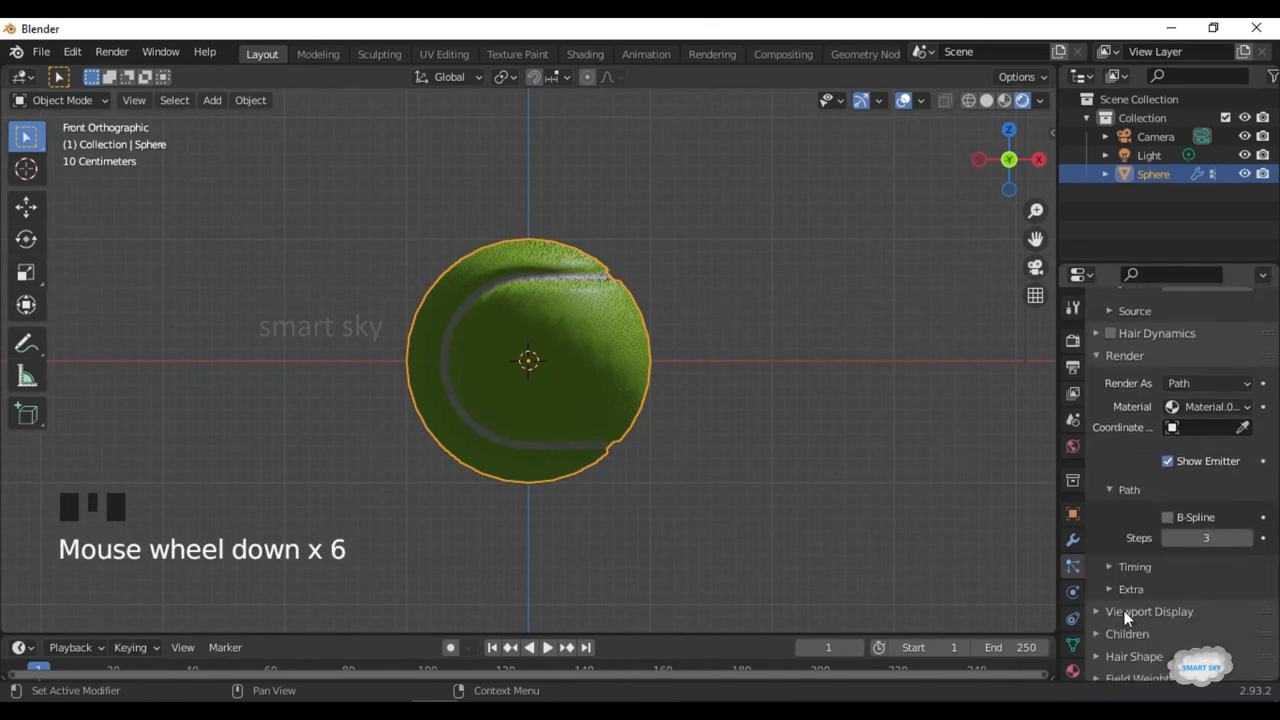
pyautogui.scroll(-3)
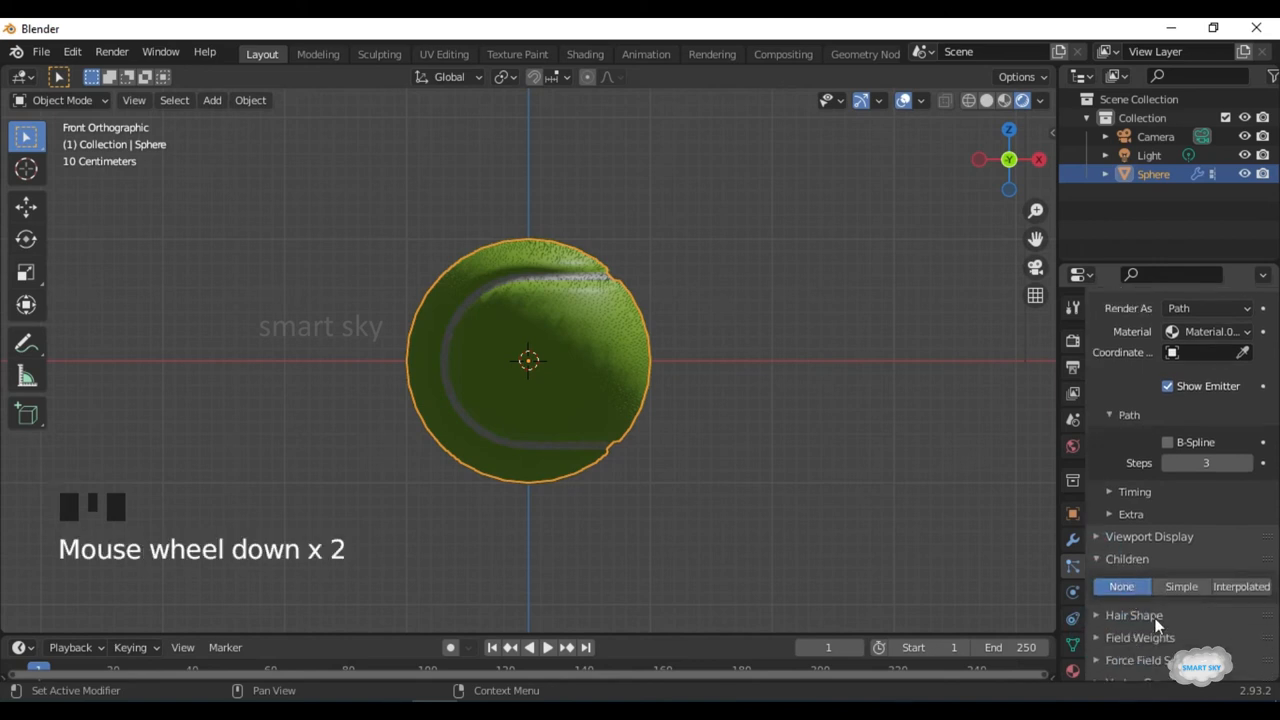
pyautogui.click(1241, 586)
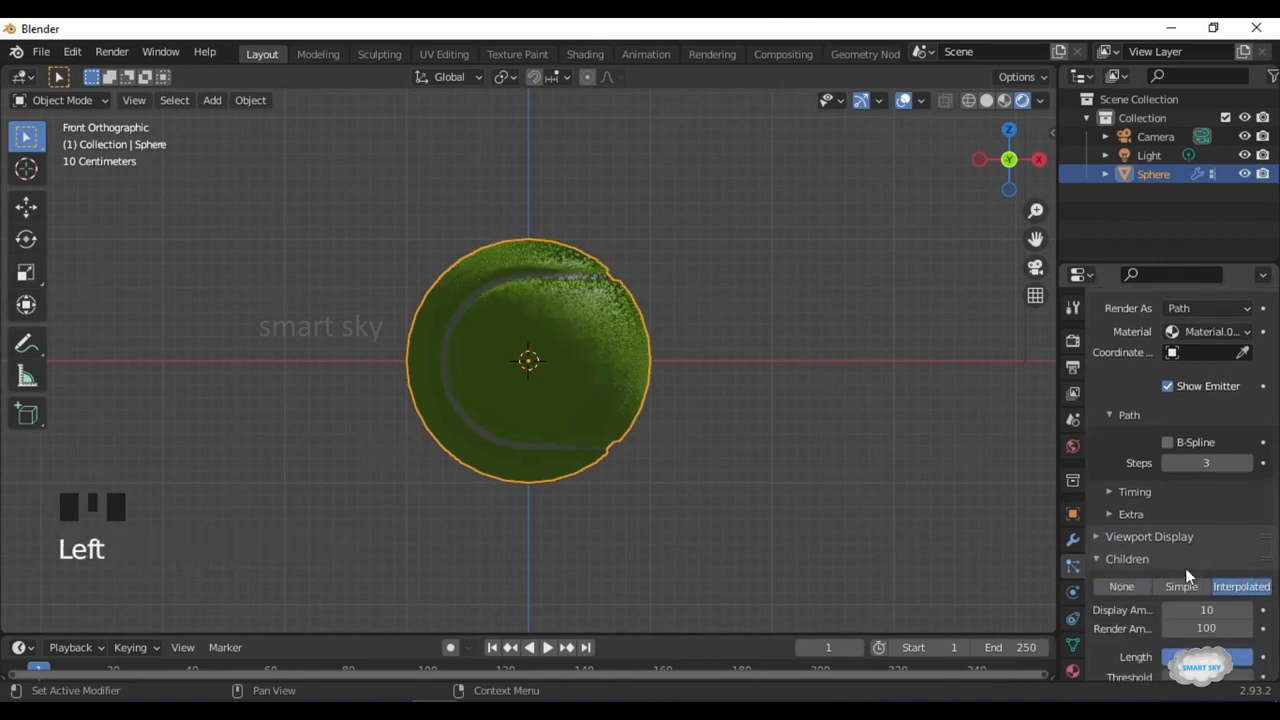
pyautogui.scroll(-3)
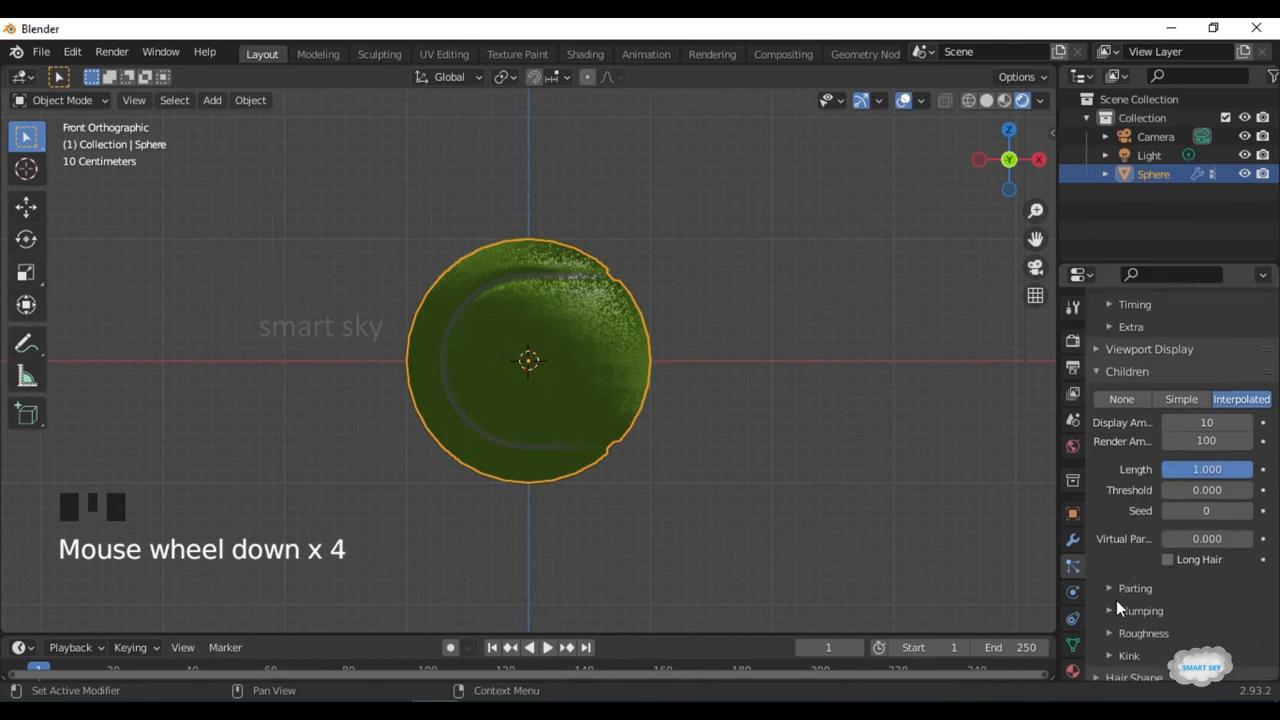
pyautogui.scroll(-3)
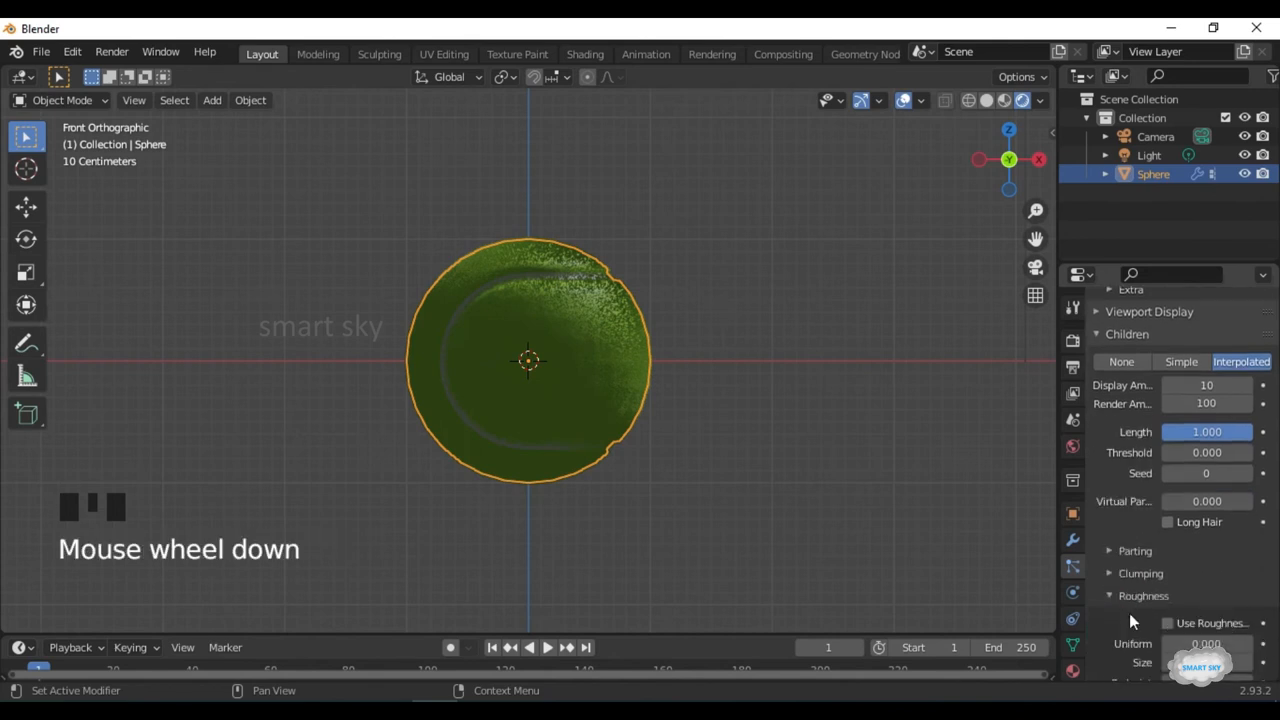
pyautogui.scroll(-3)
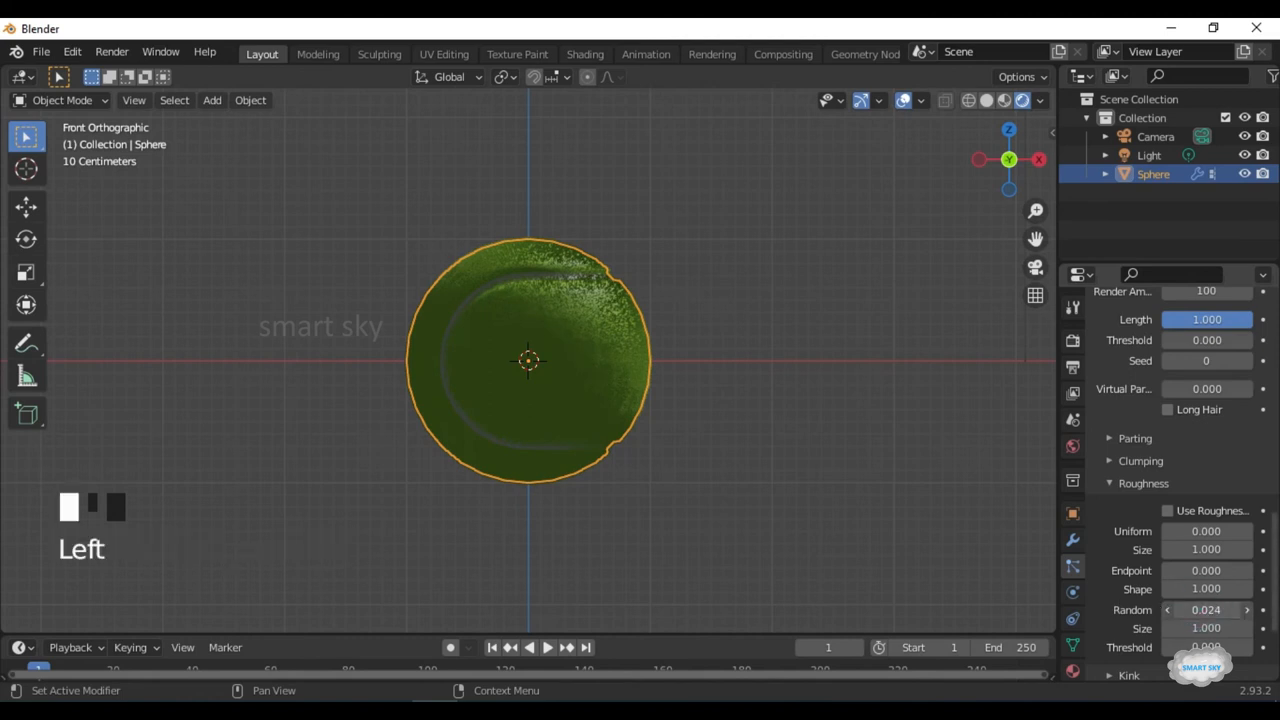
pyautogui.scroll(-3)
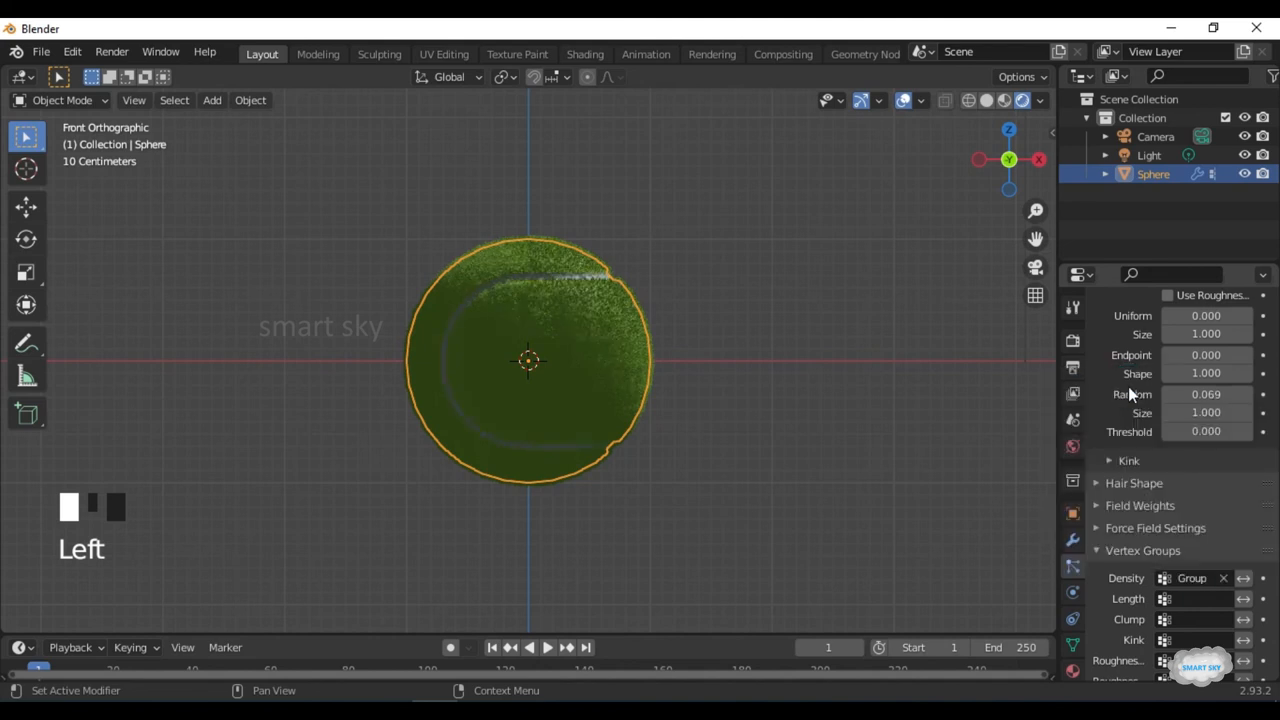
# Zoom and orbit the view to inspect the fuzzy tennis ball in perspective.
pyautogui.scroll(3)
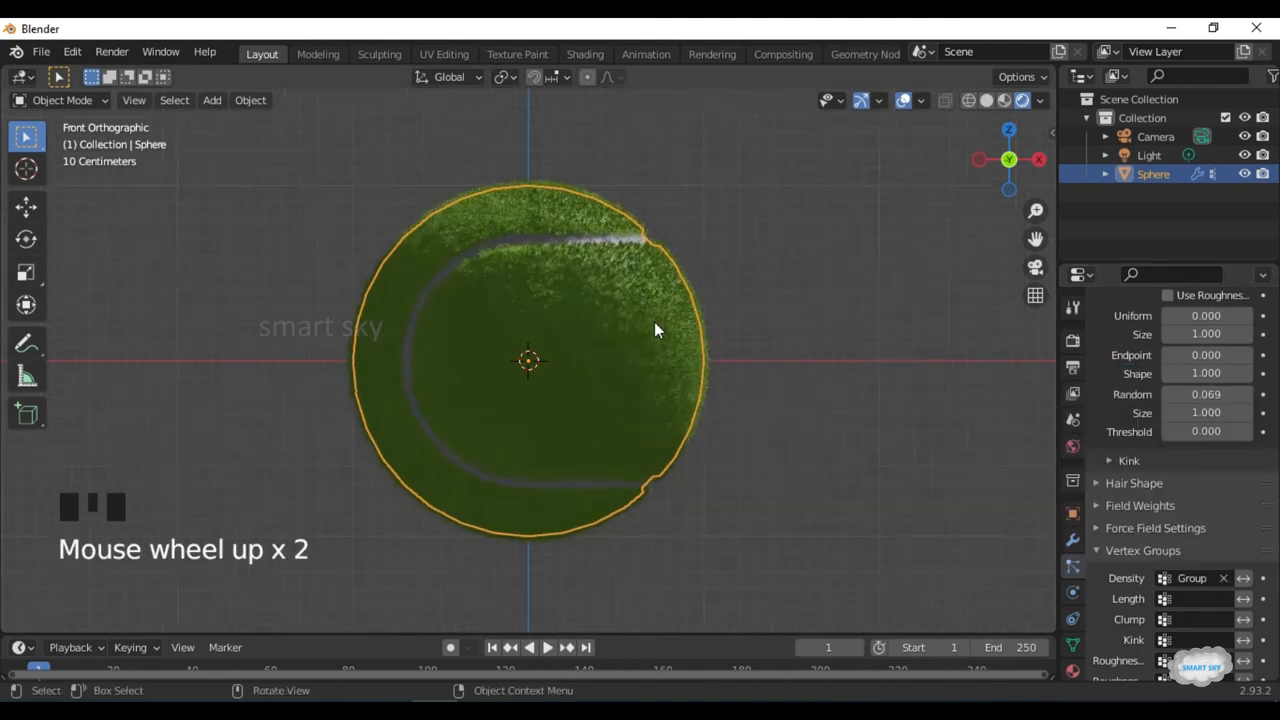
pyautogui.scroll(3)
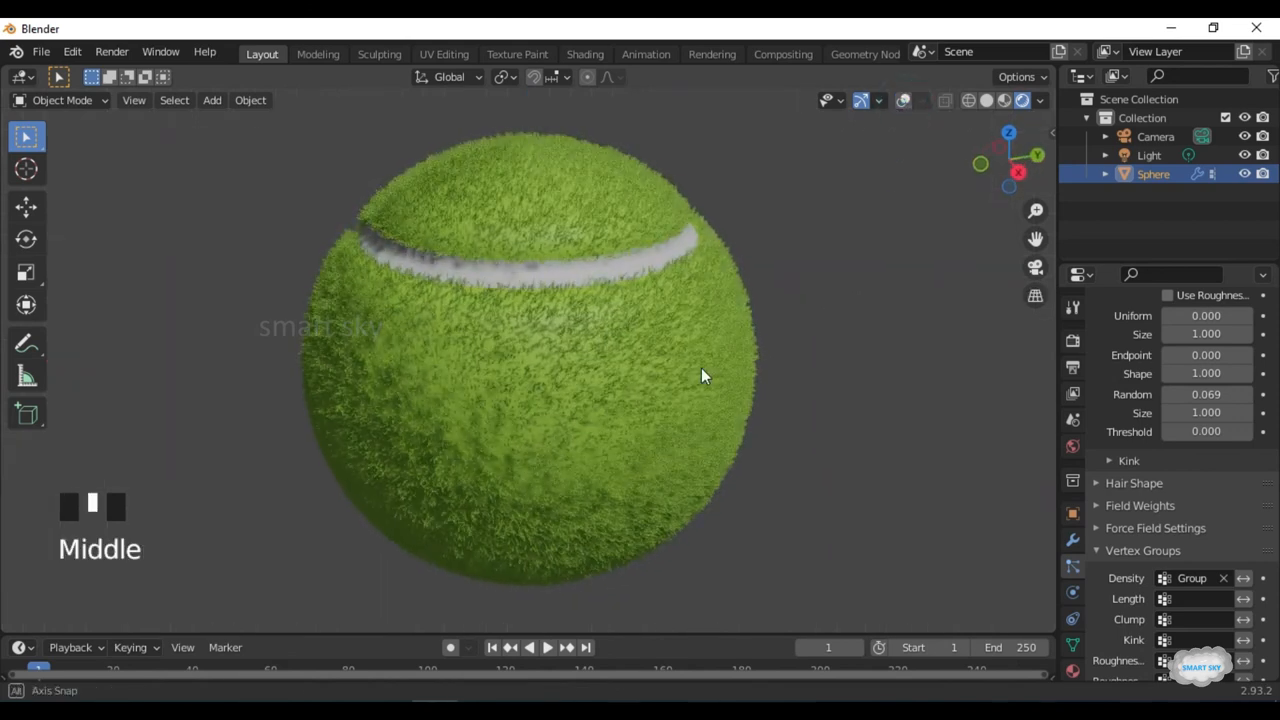
pyautogui.moveTo(700, 375); pyautogui.dragTo(690, 302)
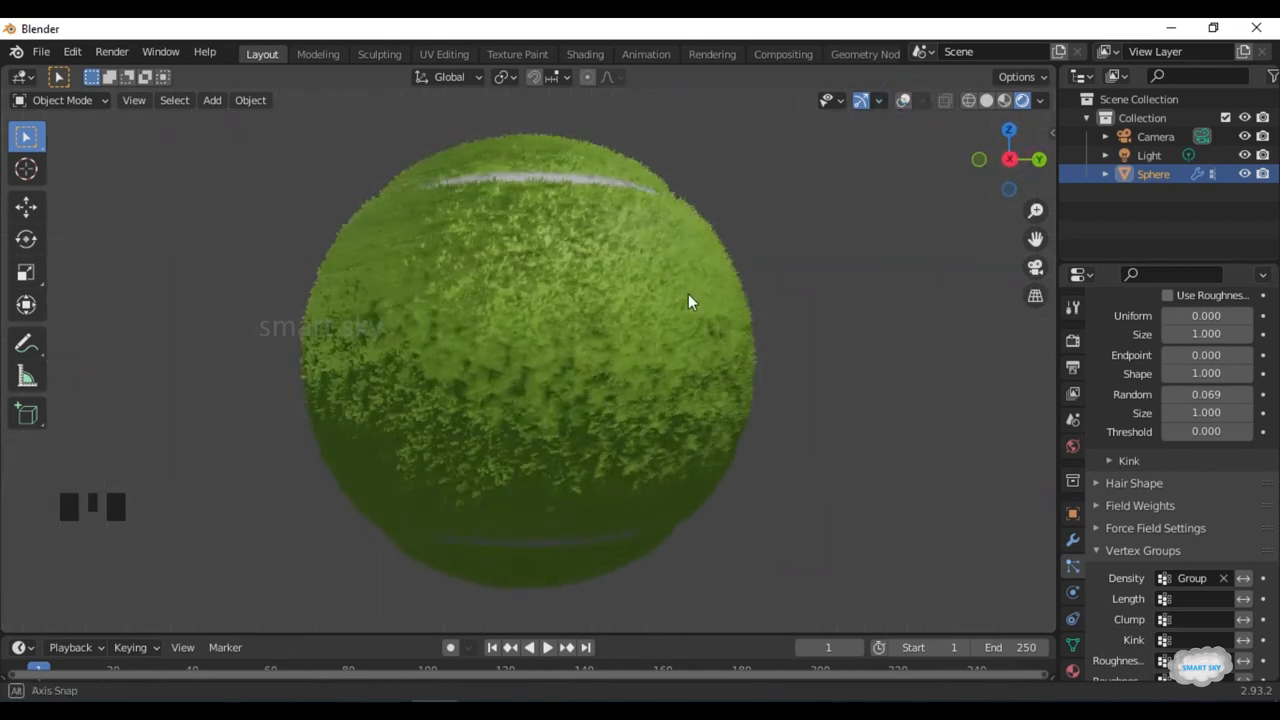